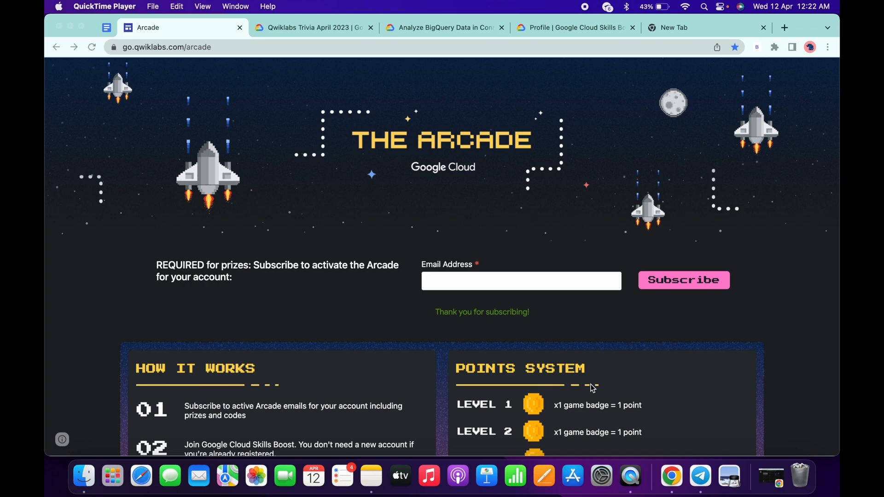
Scroll the Arcade page through How It Works, the Points System and game cards to the Level 1 and Level 2 Prep lists
scroll("down", 3)
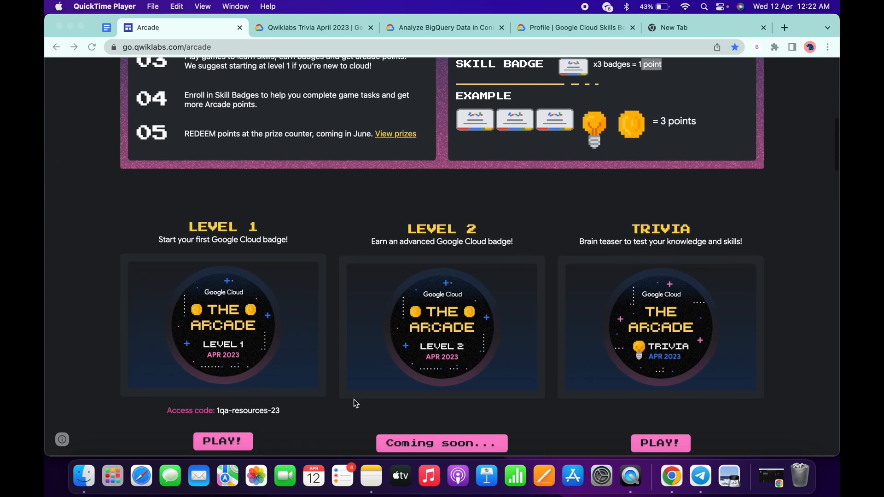
scroll("up", 3)
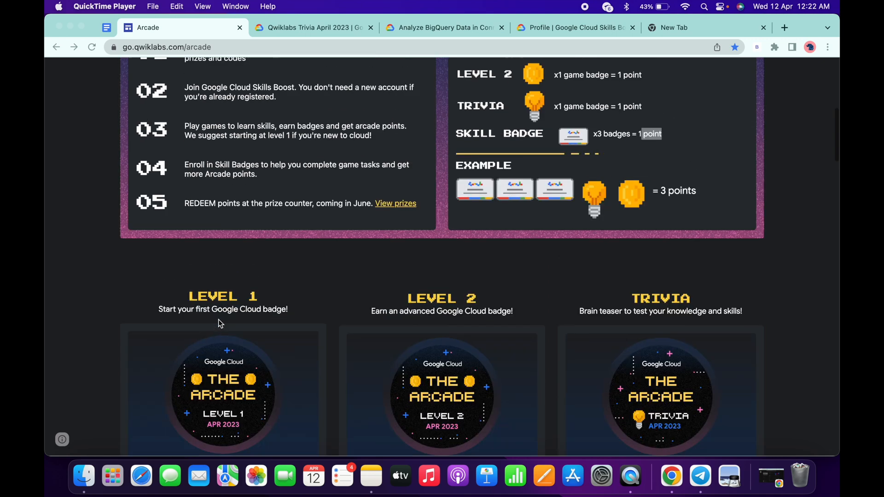
scroll("up", 3)
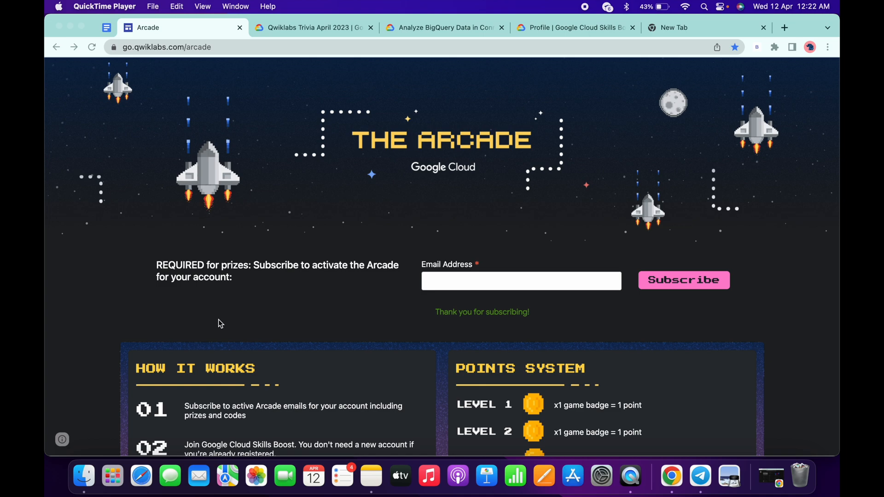
scroll("down", 3)
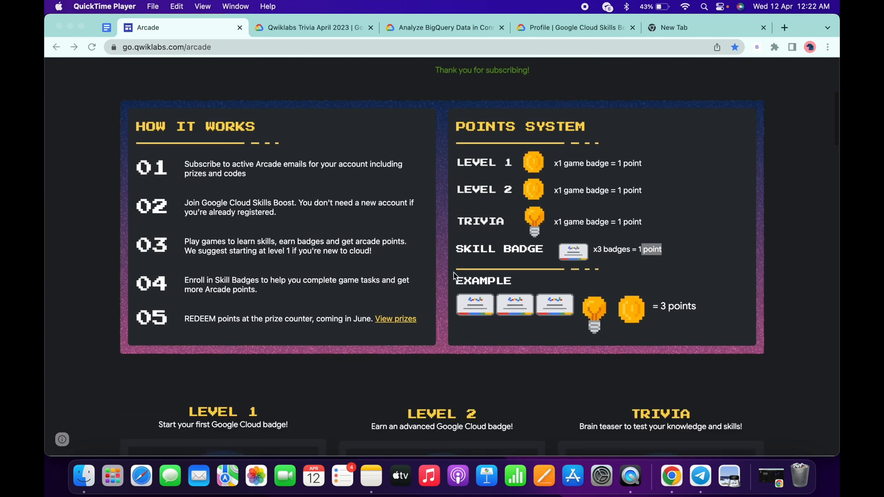
scroll("down", 3)
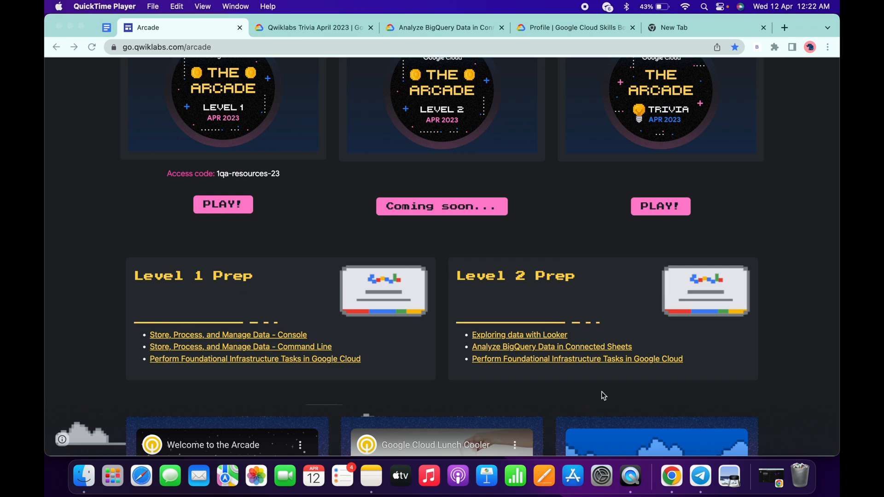
scroll("up", 3)
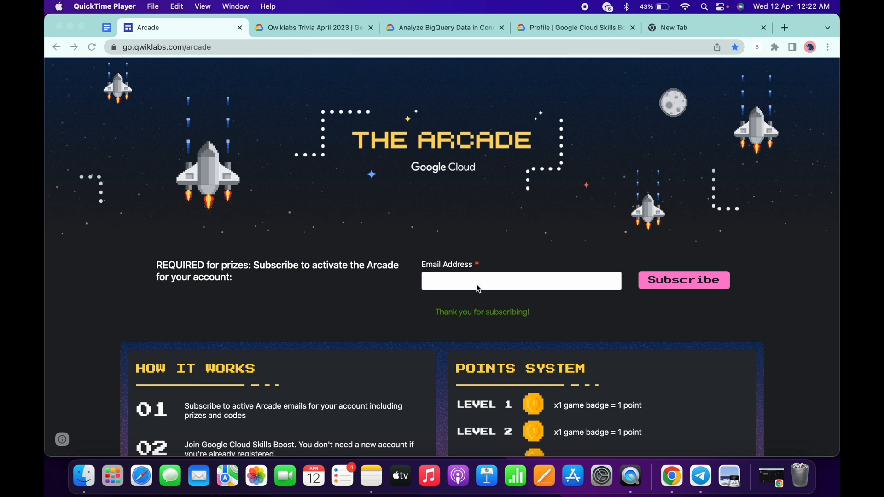
mouse_move(478, 300)
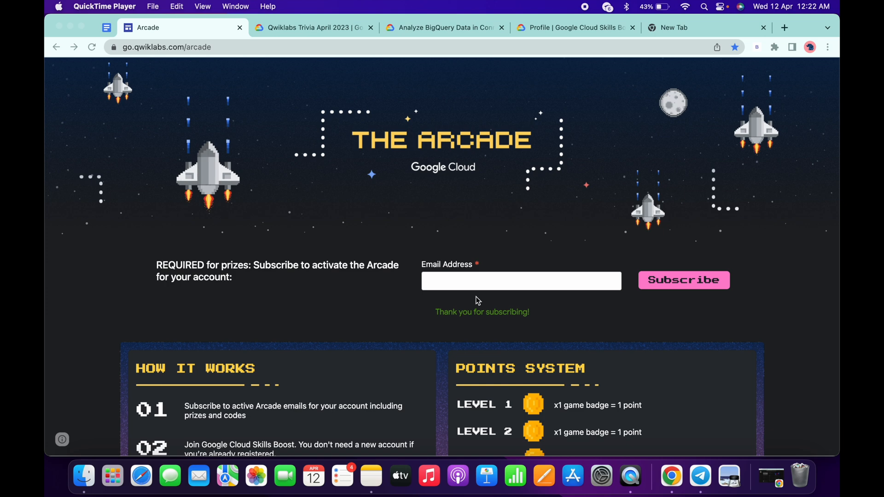
mouse_move(469, 297)
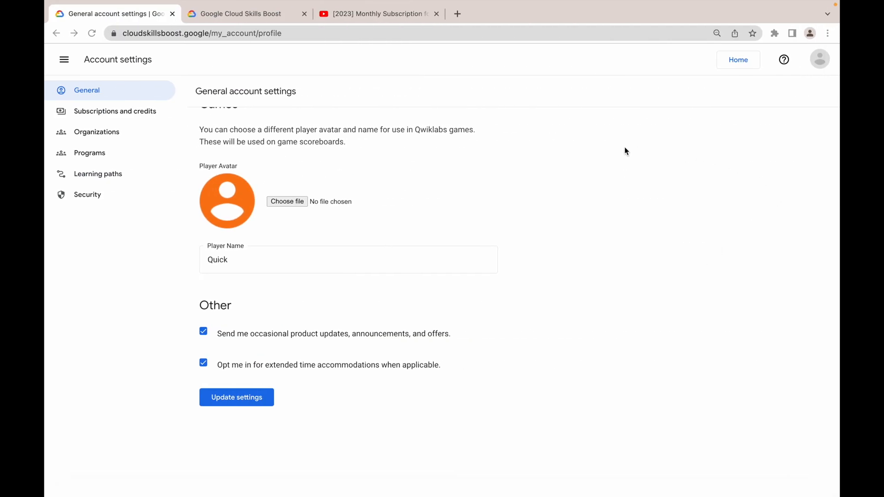
mouse_move(820, 58)
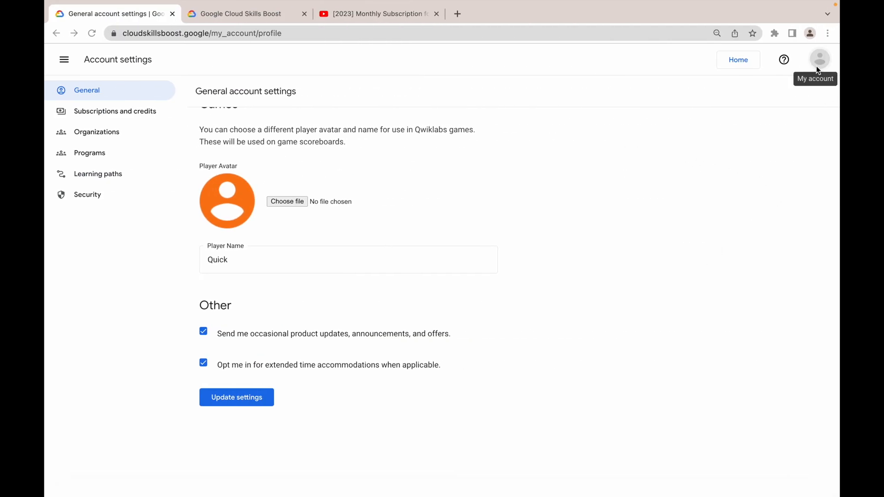
left_click(819, 59)
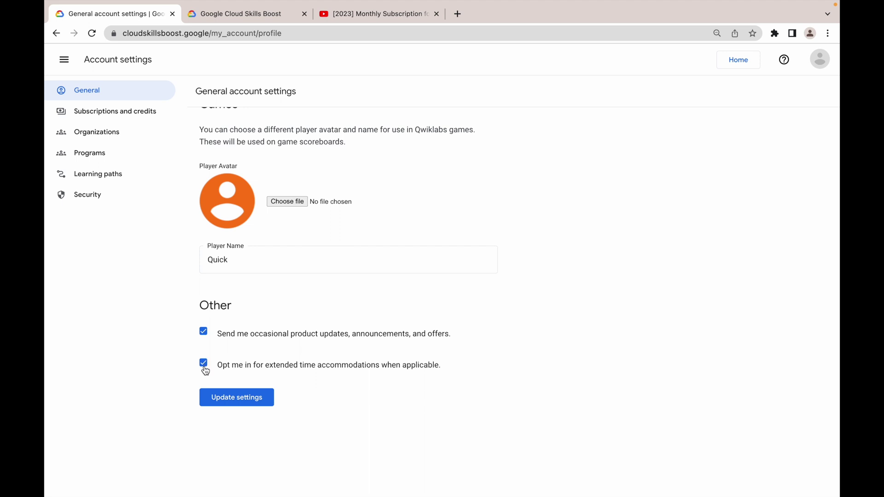
mouse_move(237, 397)
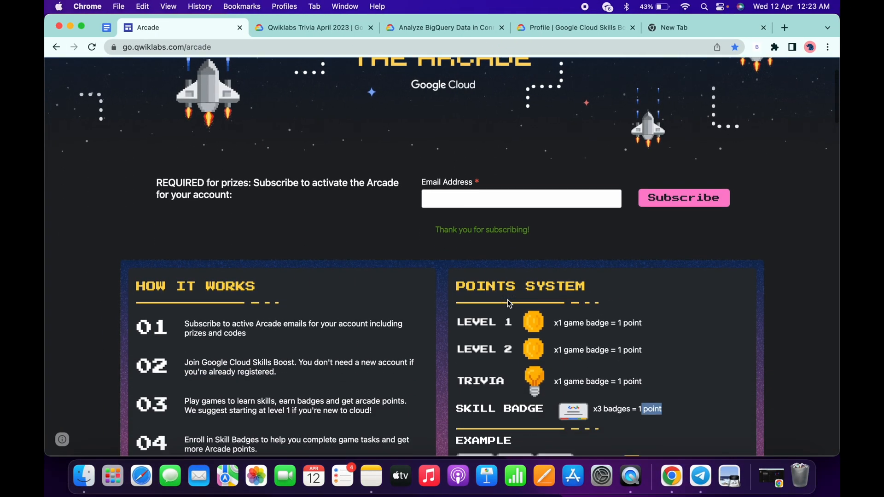
Scroll the Arcade page down to the LEVEL 1, LEVEL 2 and TRIVIA game cards
scroll("down", 3)
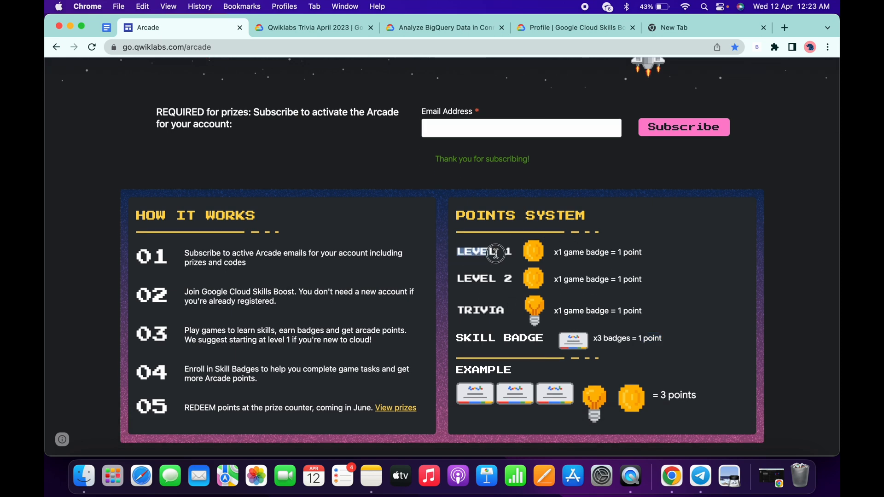
scroll("down", 3)
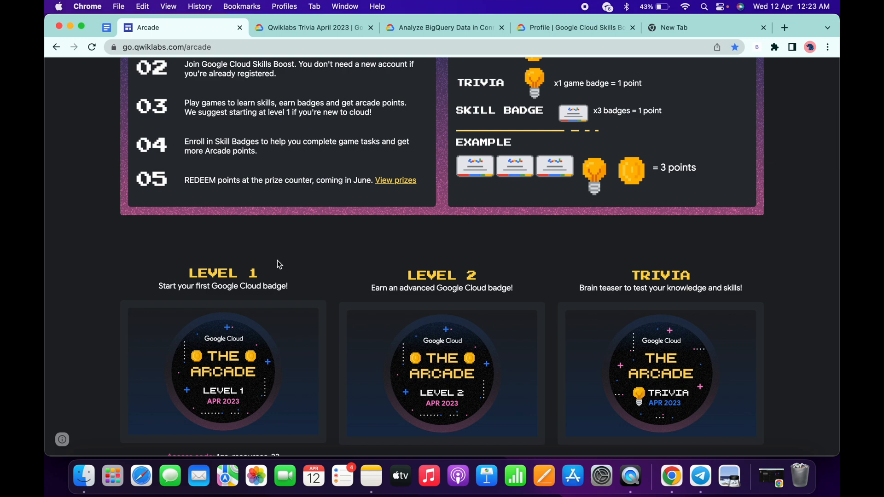
scroll("down", 3)
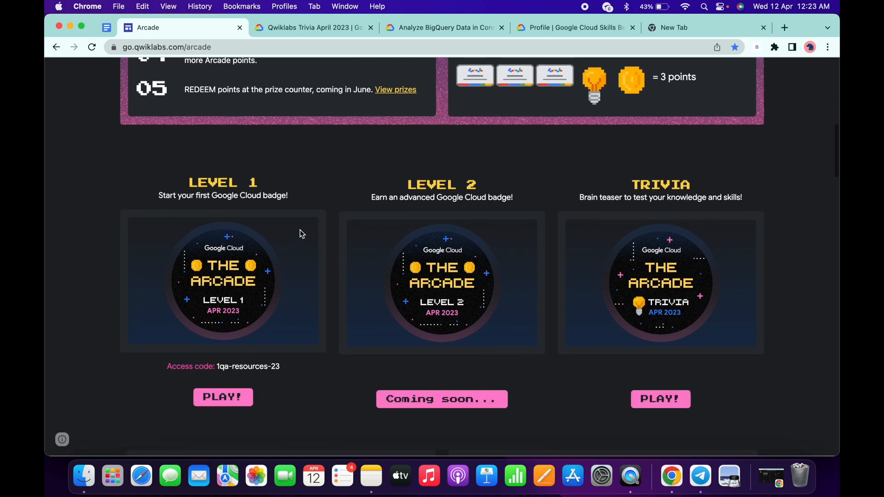
scroll("up", 3)
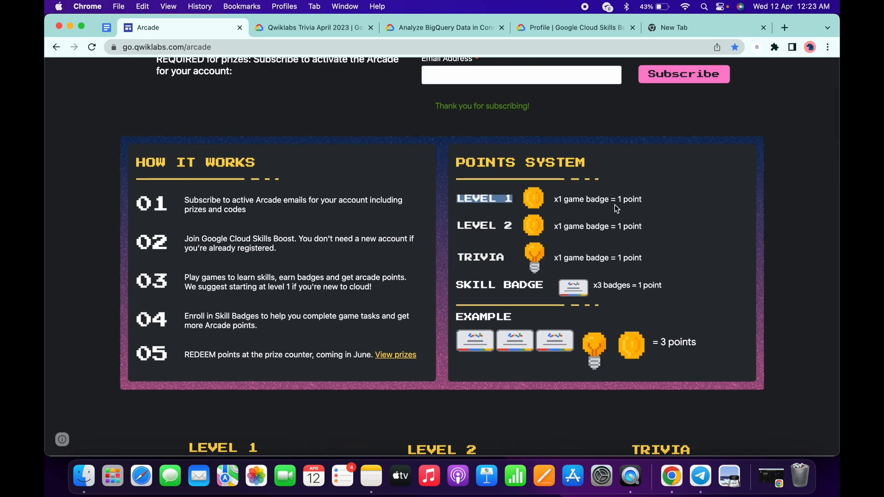
scroll("down", 3)
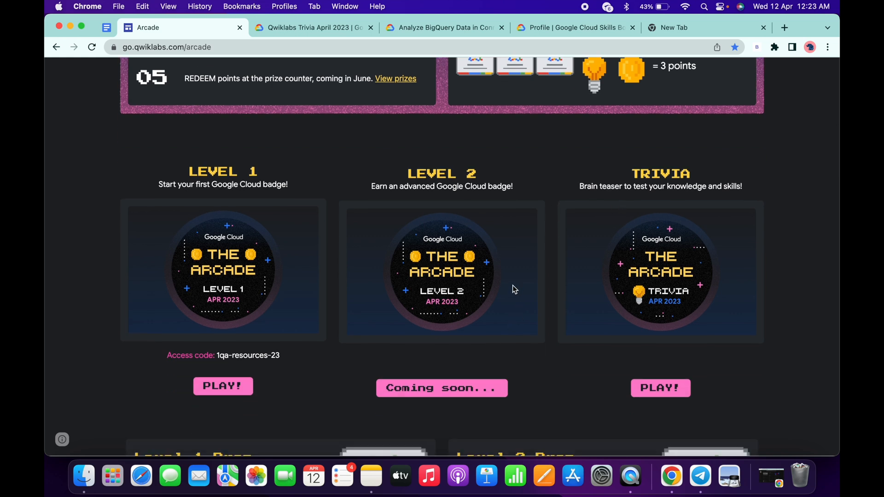
mouse_move(546, 260)
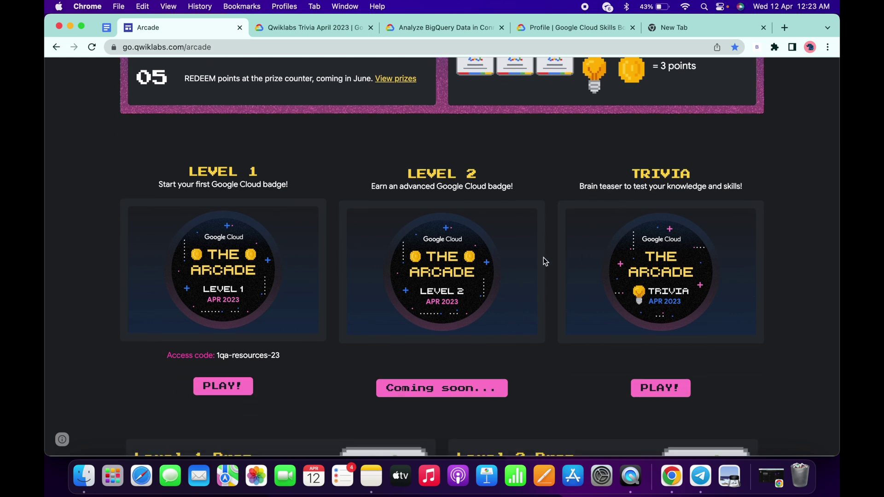
mouse_move(201, 358)
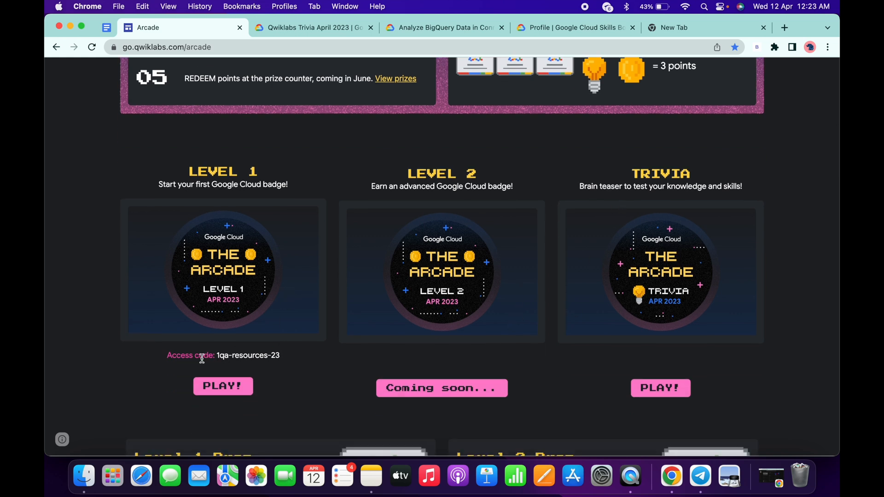
mouse_move(282, 395)
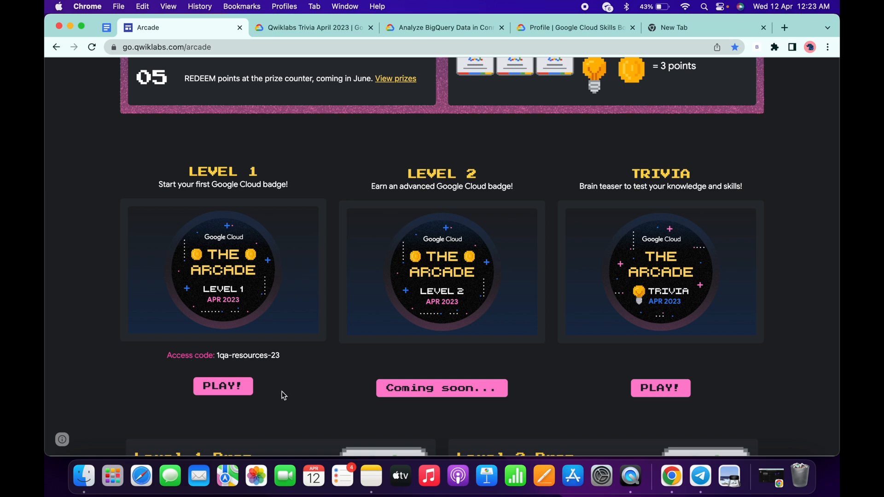
mouse_move(288, 394)
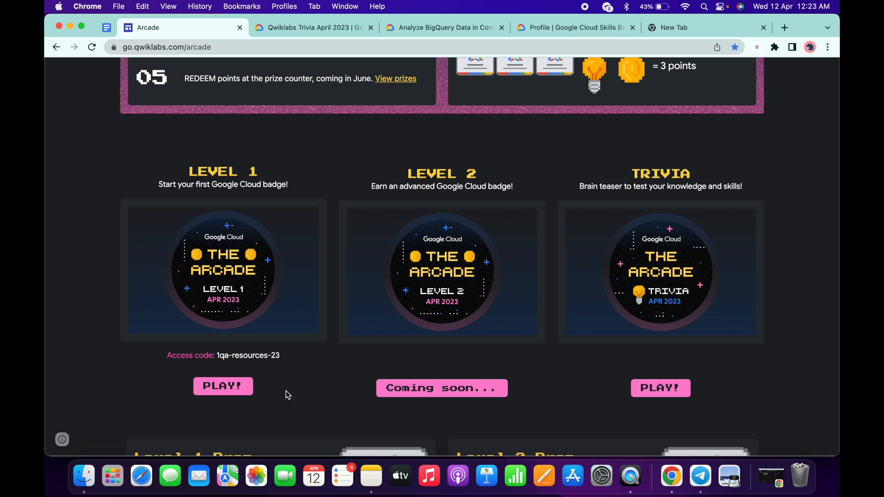
mouse_move(222, 310)
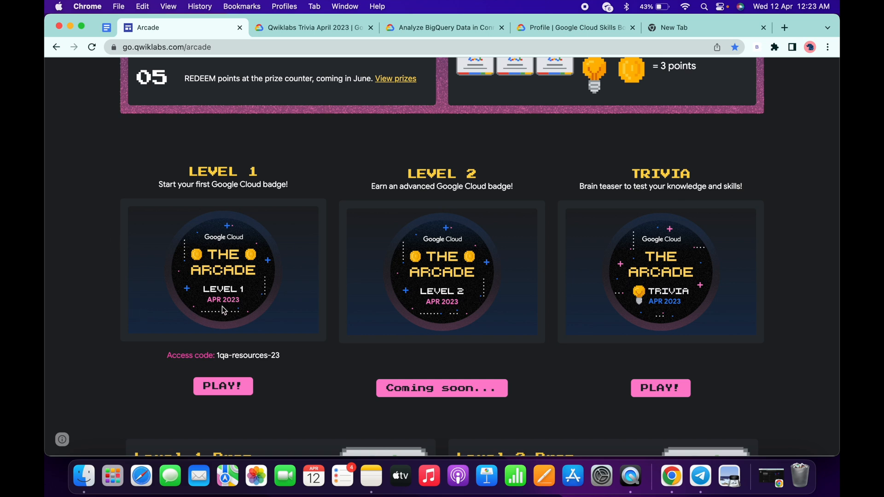
mouse_move(393, 291)
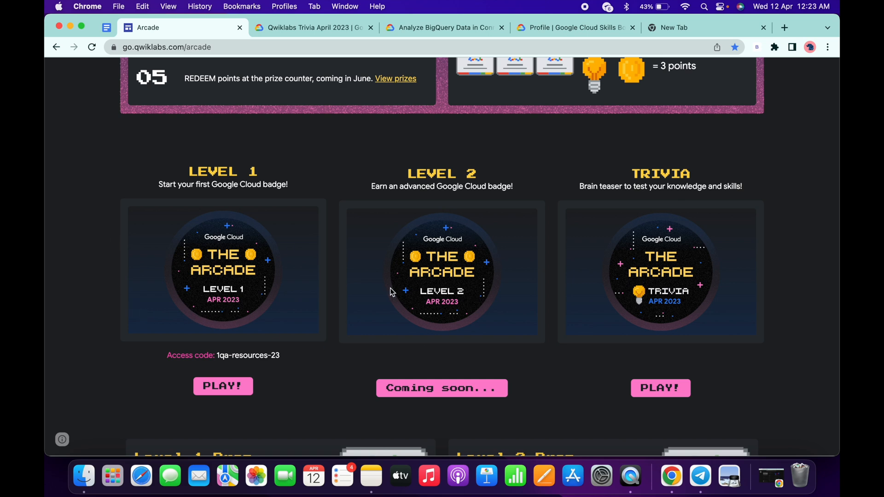
mouse_move(478, 350)
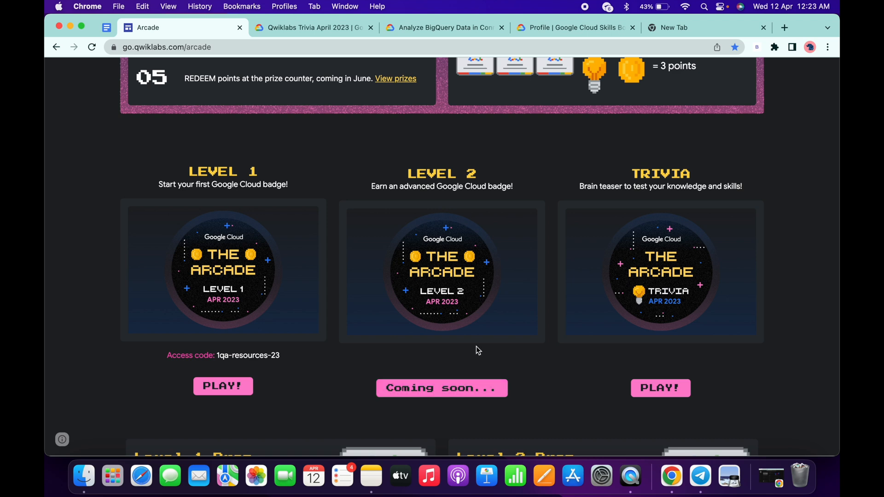
mouse_move(470, 293)
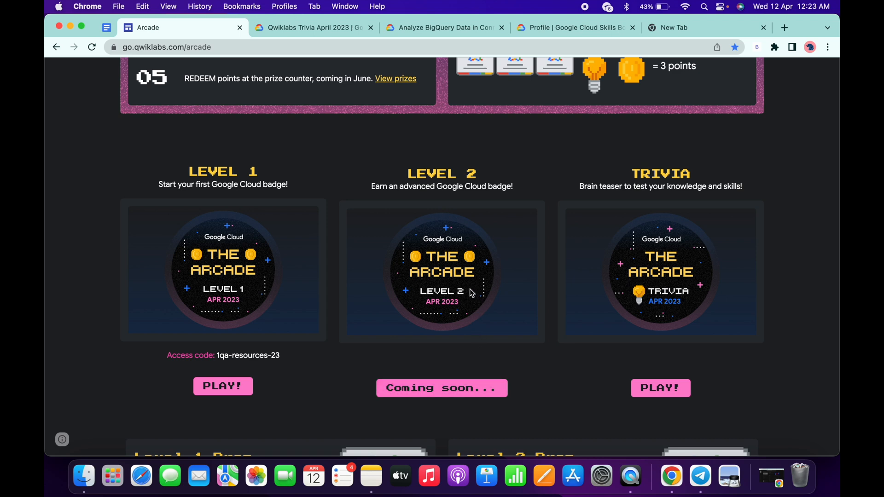
mouse_move(666, 222)
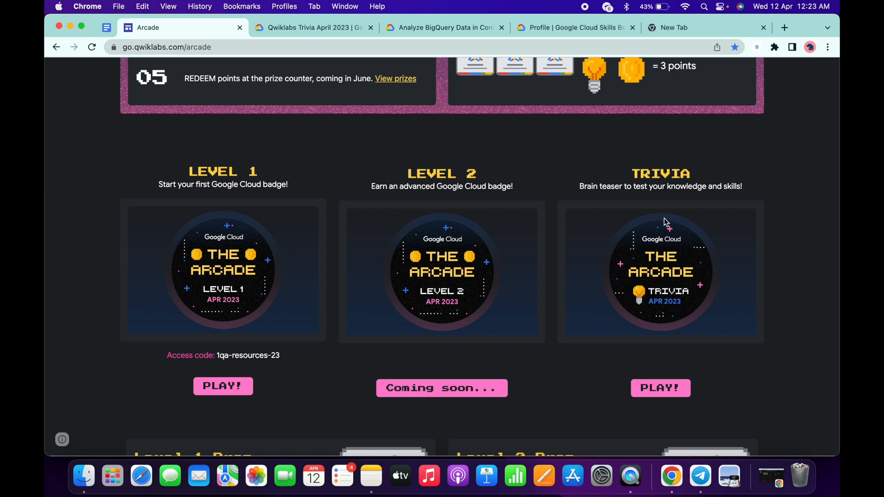
mouse_move(425, 69)
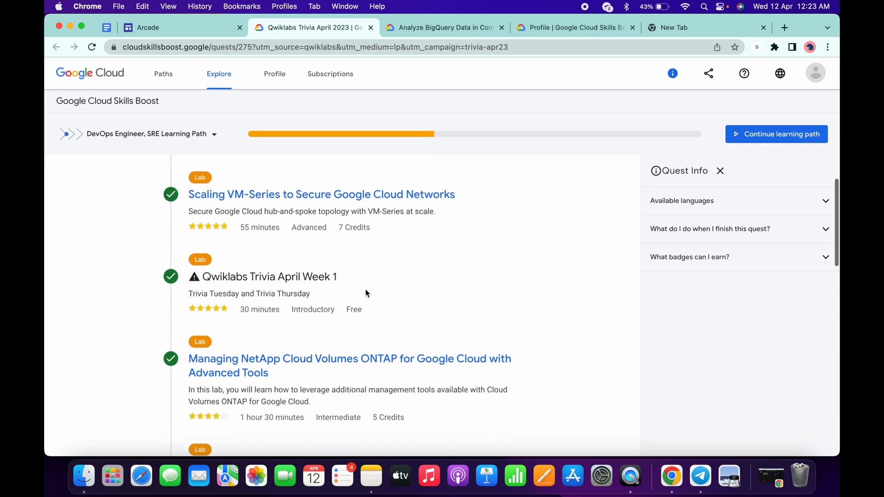
mouse_move(193, 277)
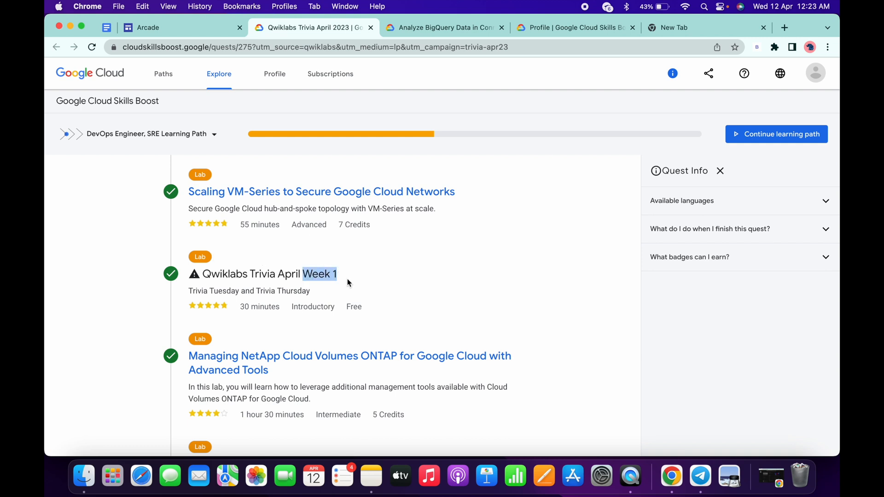
Review the Trivia April 2023 quest's completed weekly labs, then go back to the Arcade page
scroll("down", 3)
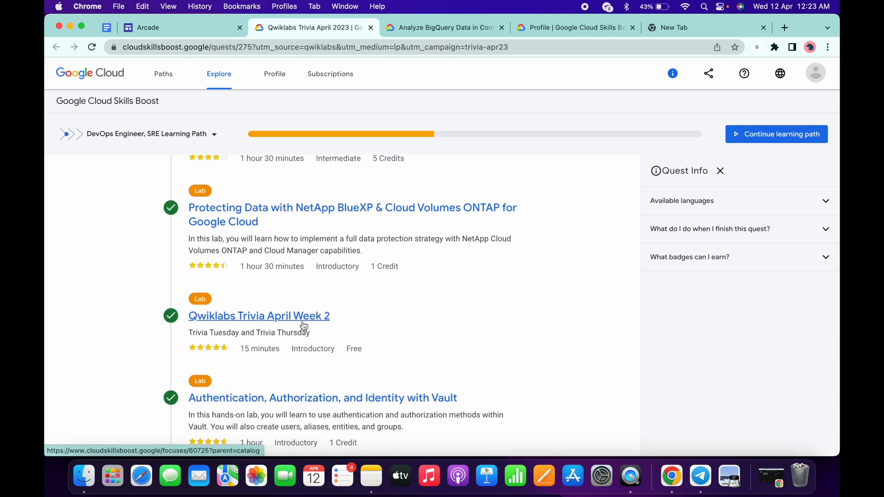
mouse_move(347, 327)
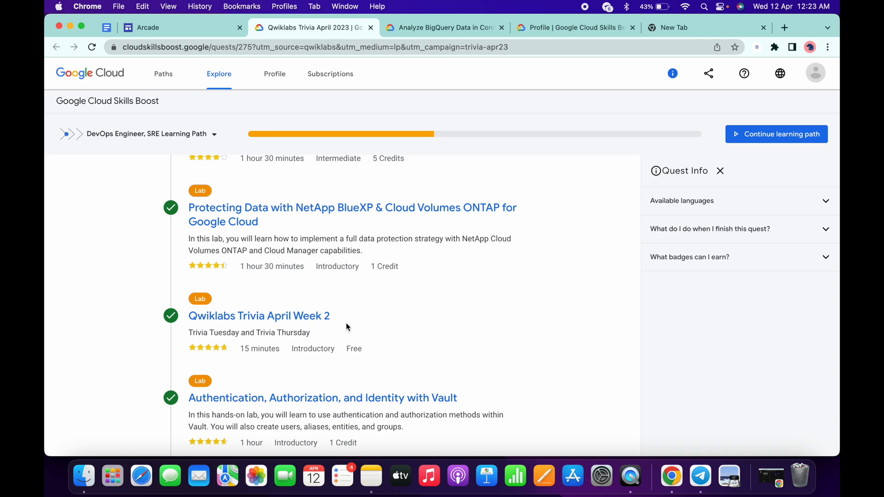
scroll("up", 3)
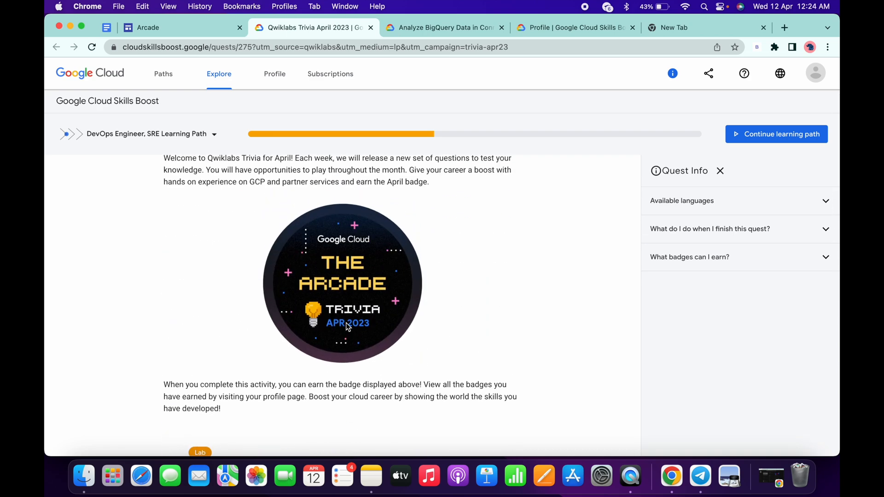
scroll("down", 3)
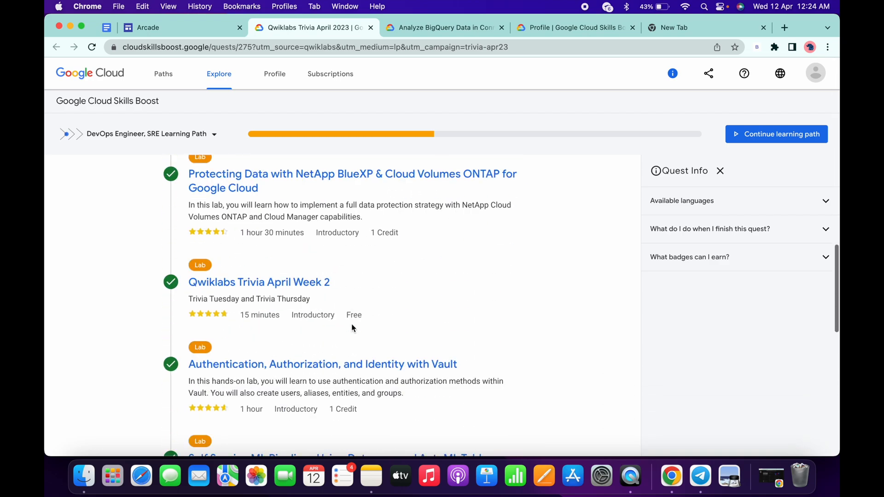
scroll("up", 3)
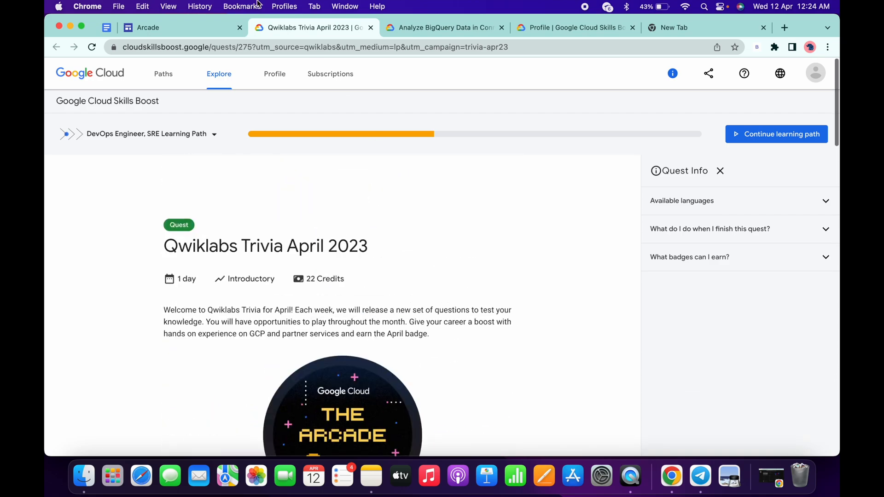
left_click(148, 27)
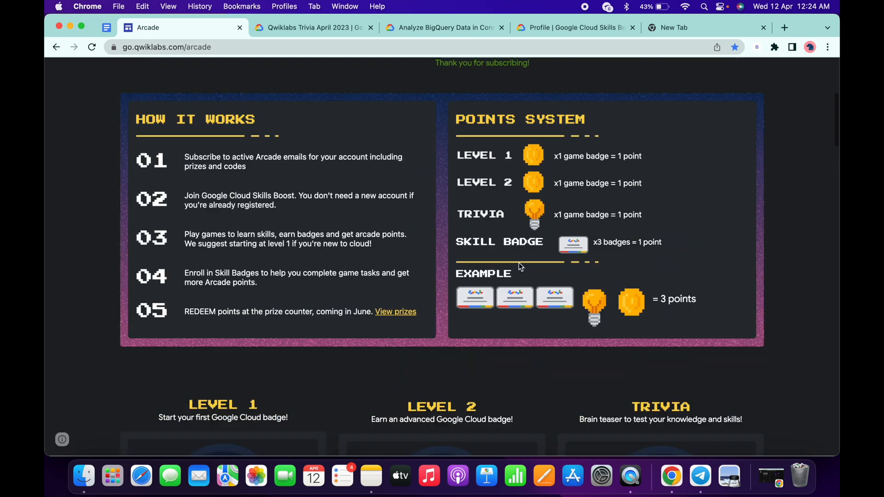
mouse_move(508, 222)
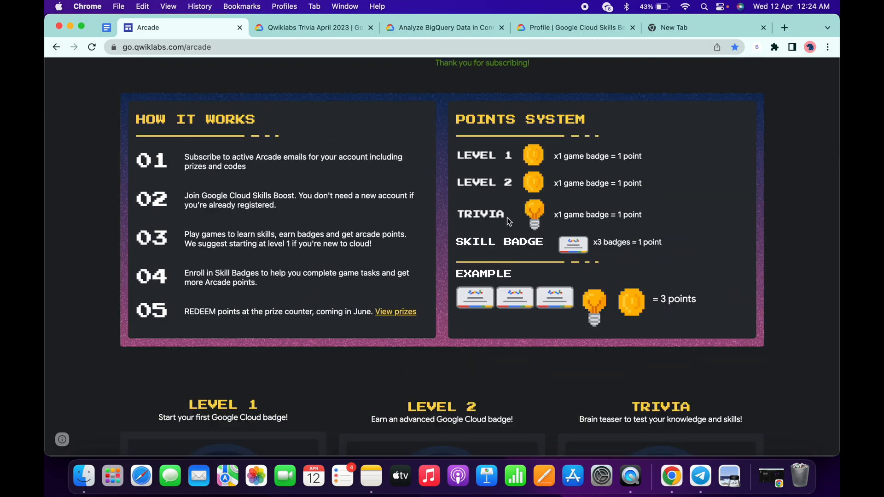
Glance at the Arcade points system and bring up the monthly subscription video tab
scroll("down", 3)
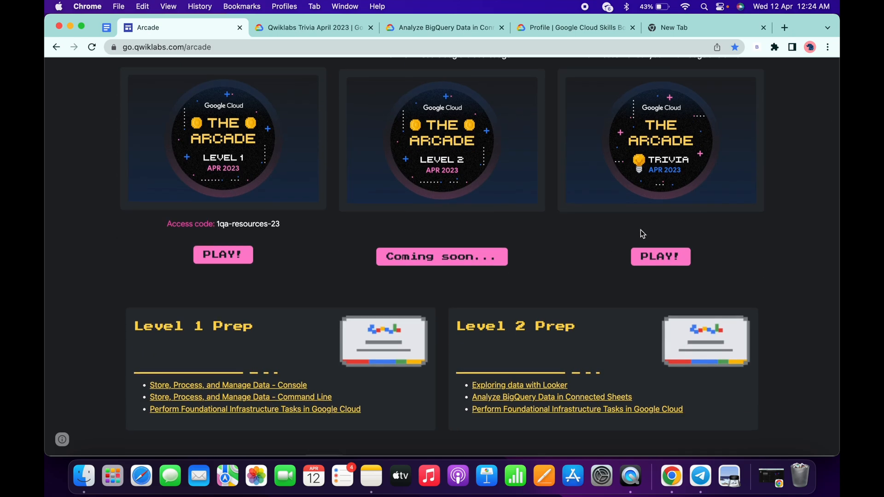
scroll("up", 3)
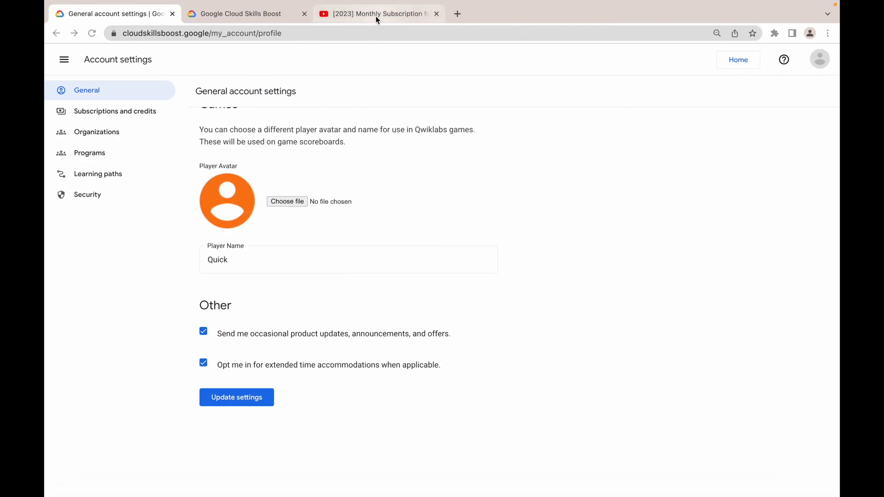
left_click(376, 14)
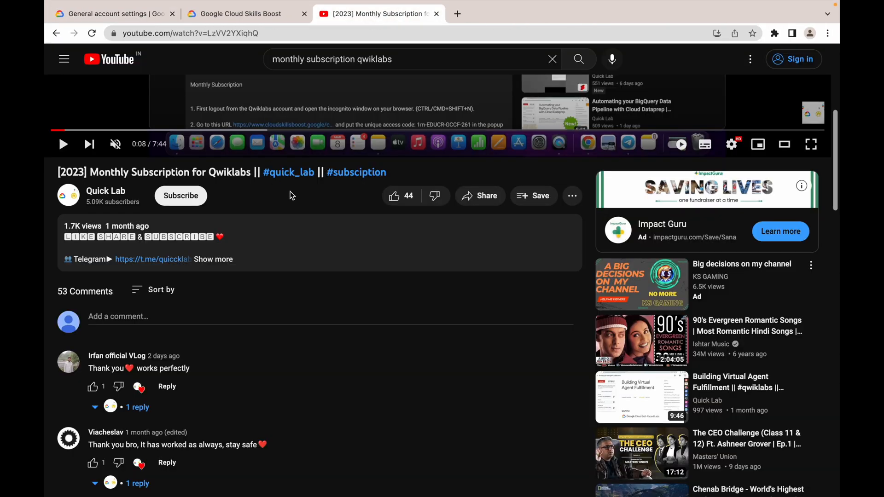
mouse_move(303, 235)
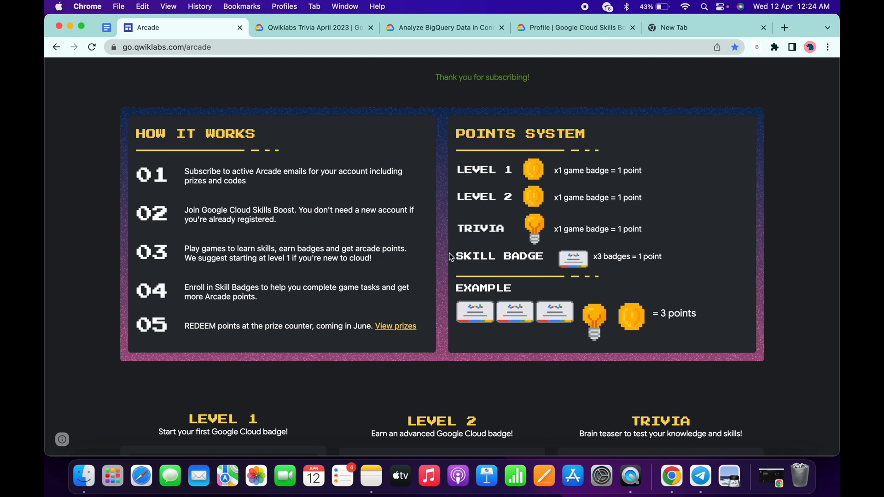
Note the SKILL BADGE points rule and open the Perform Foundational Infrastructure Tasks in Google Cloud quest from Level 1 Prep
double_click(499, 256)
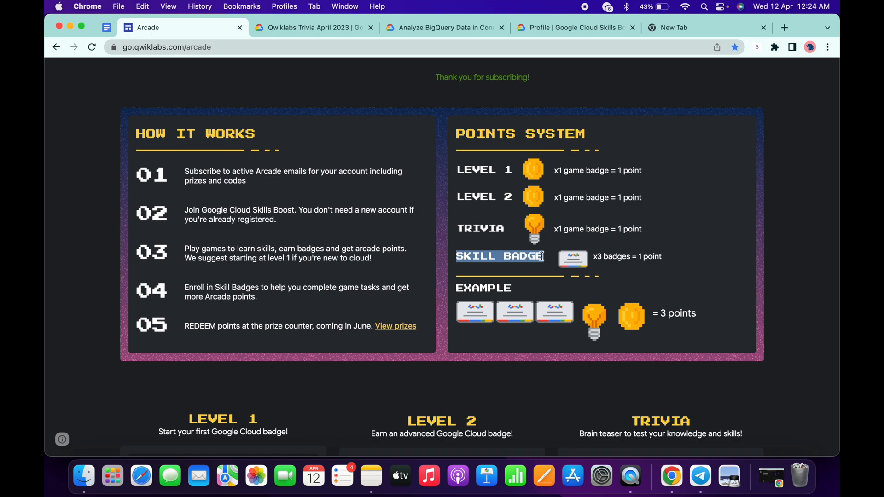
scroll("down", 3)
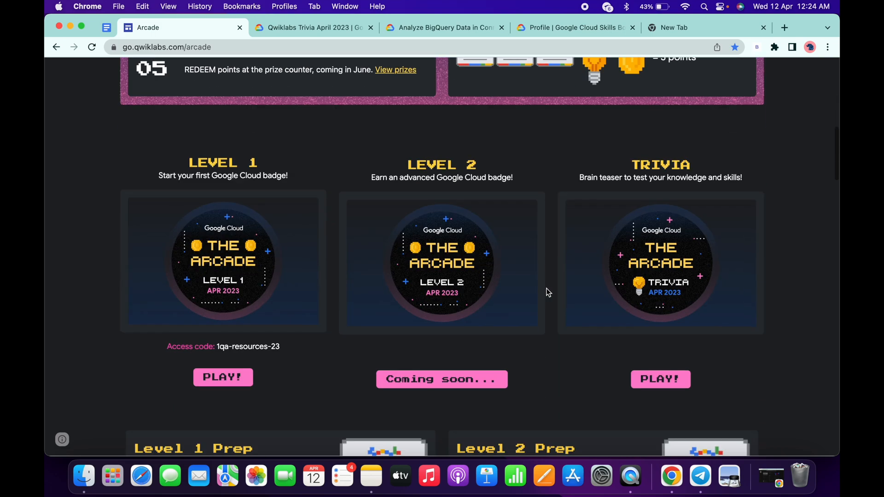
scroll("down", 3)
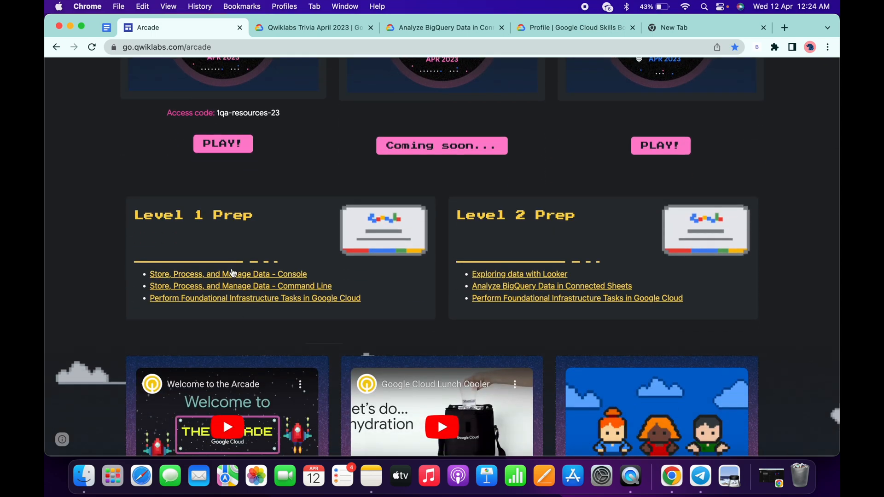
mouse_move(238, 277)
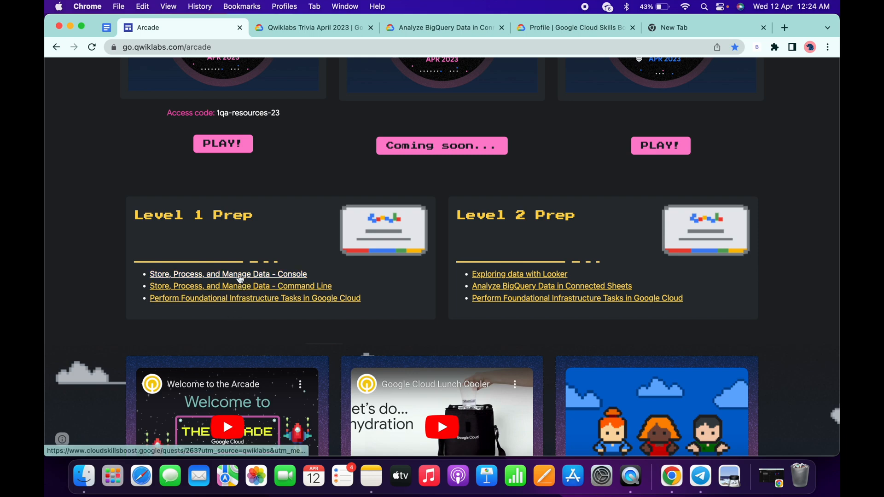
scroll("up", 3)
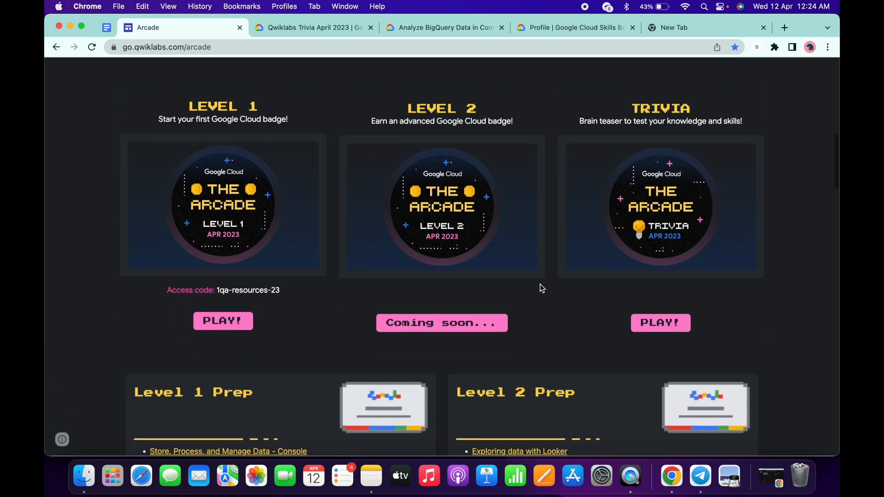
scroll("down", 3)
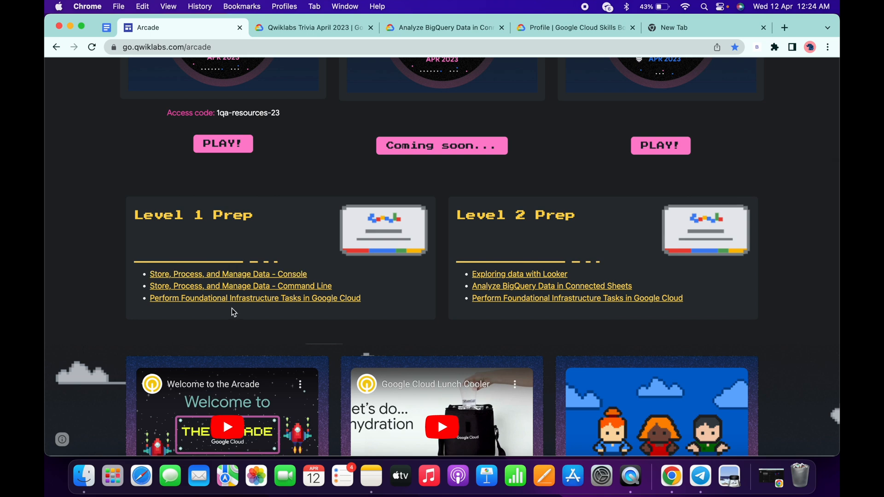
mouse_move(229, 275)
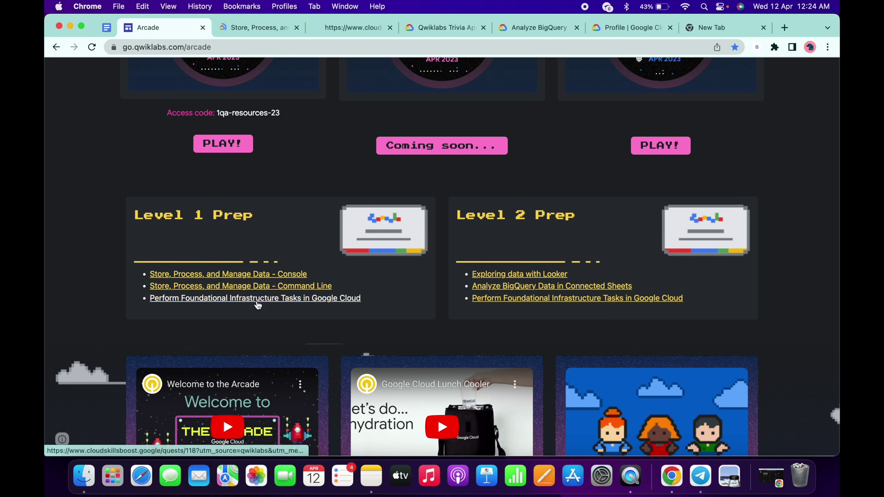
left_click(255, 297)
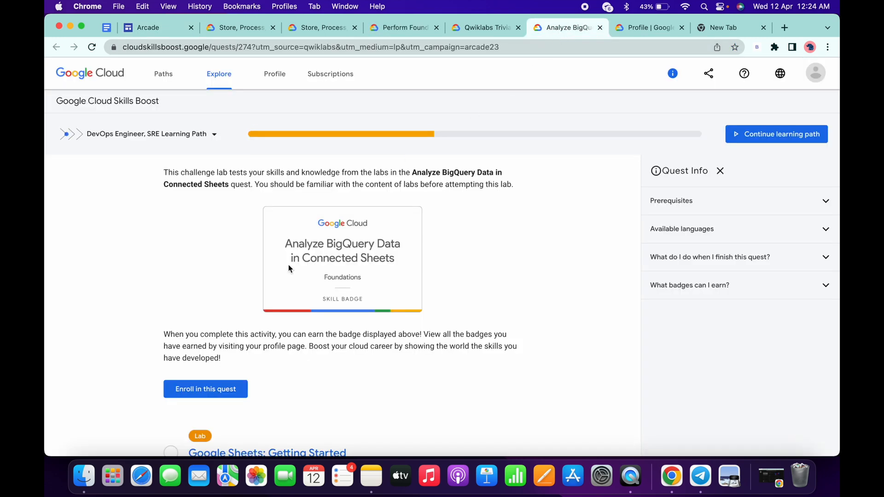
Switch to the Store, Process, and Manage Data on Google Cloud – Console quest tab
scroll("down", 3)
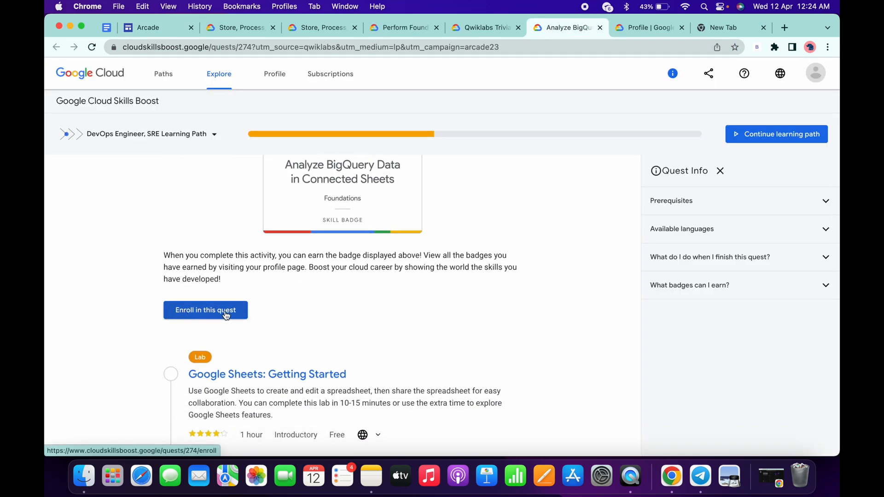
mouse_move(228, 309)
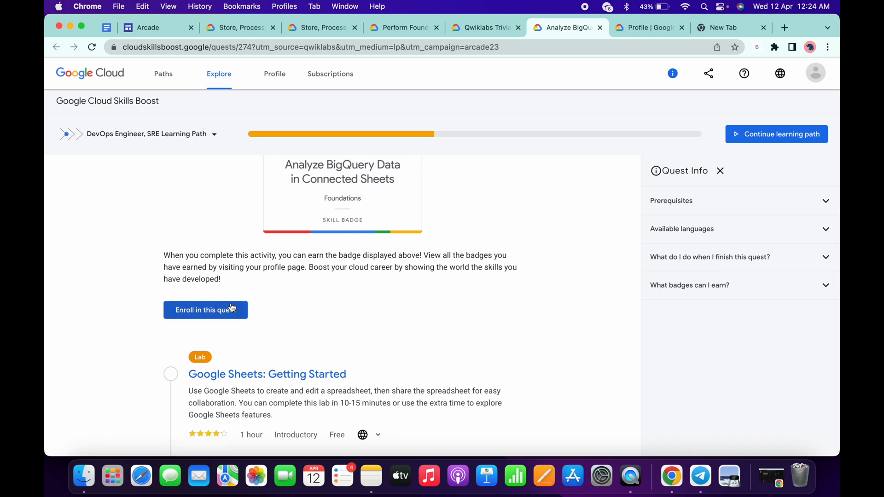
mouse_move(257, 309)
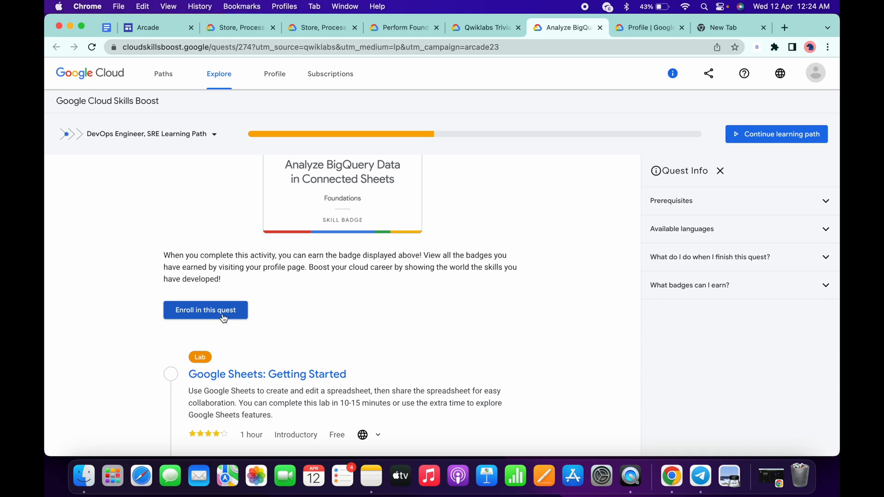
scroll("down", 3)
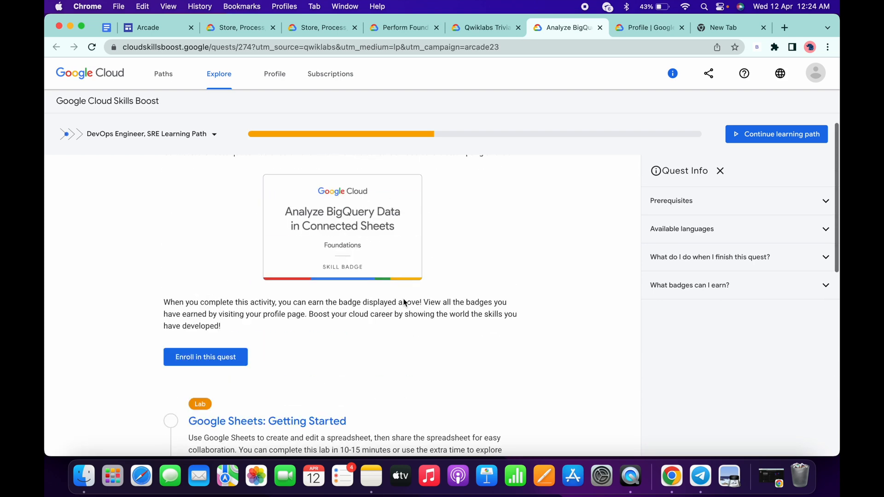
left_click(237, 27)
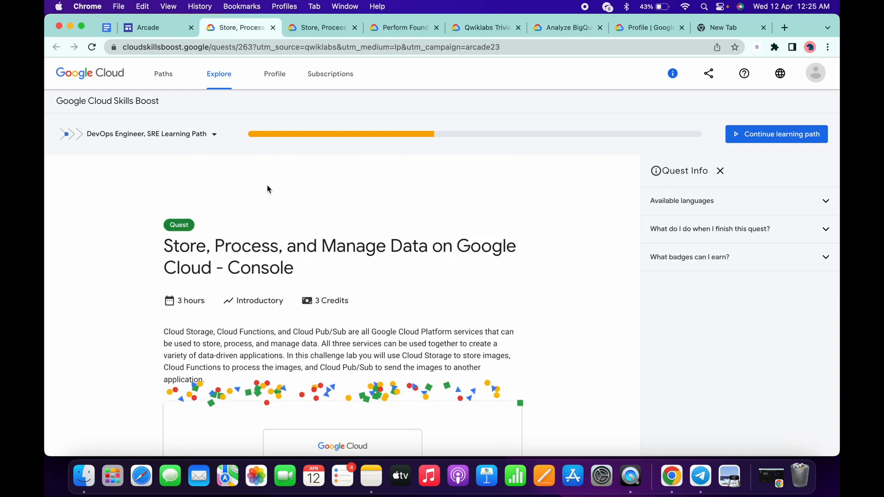
Scroll to the Console quest's 'Congrats!' earned skill badge card, then return to the Arcade page
scroll("down", 3)
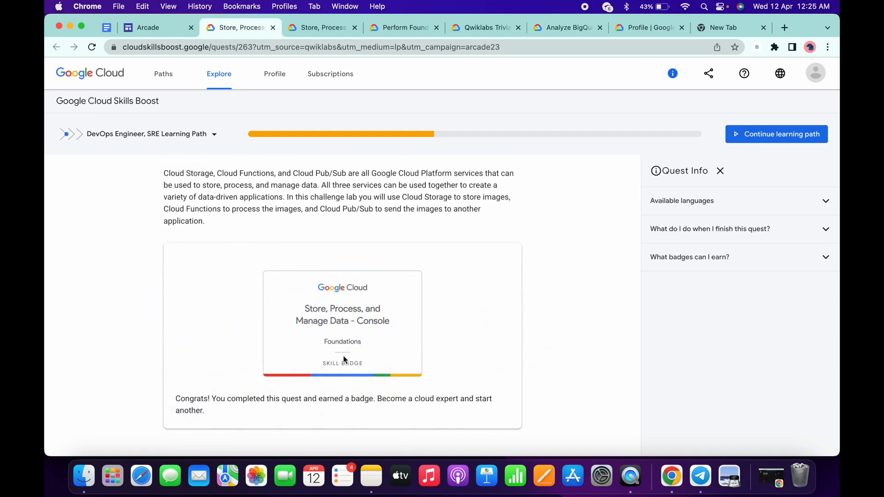
scroll("down", 3)
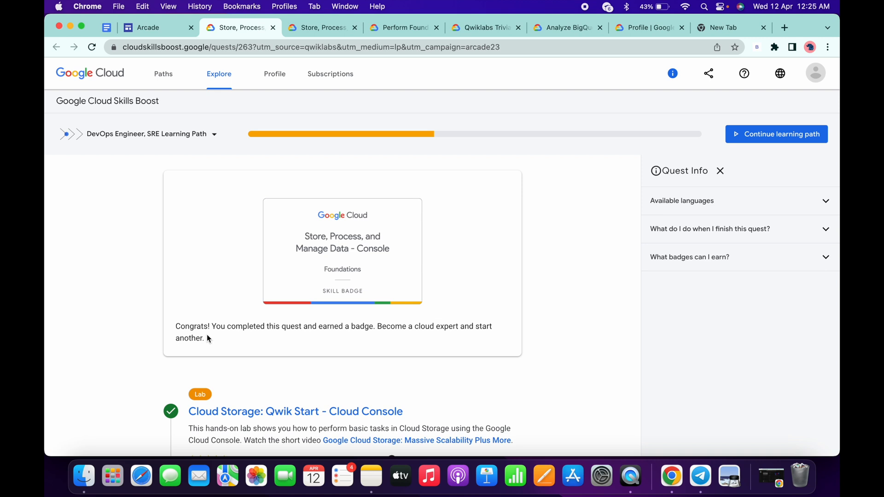
mouse_move(283, 315)
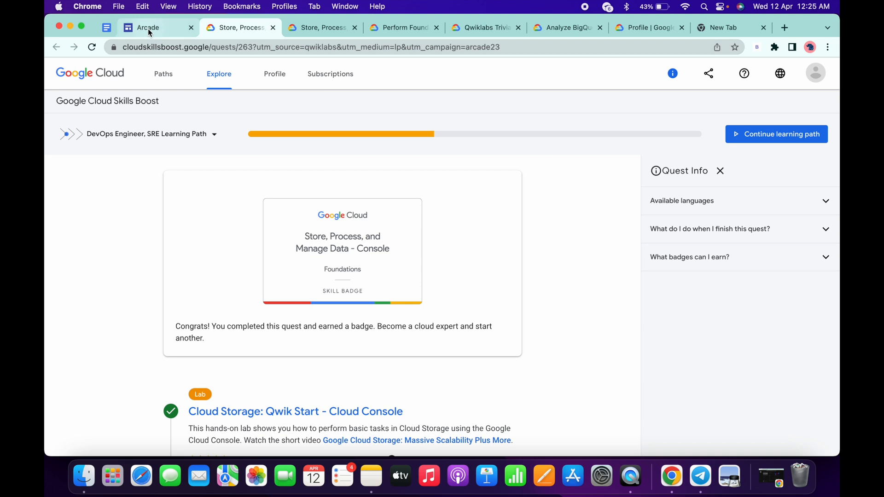
left_click(147, 27)
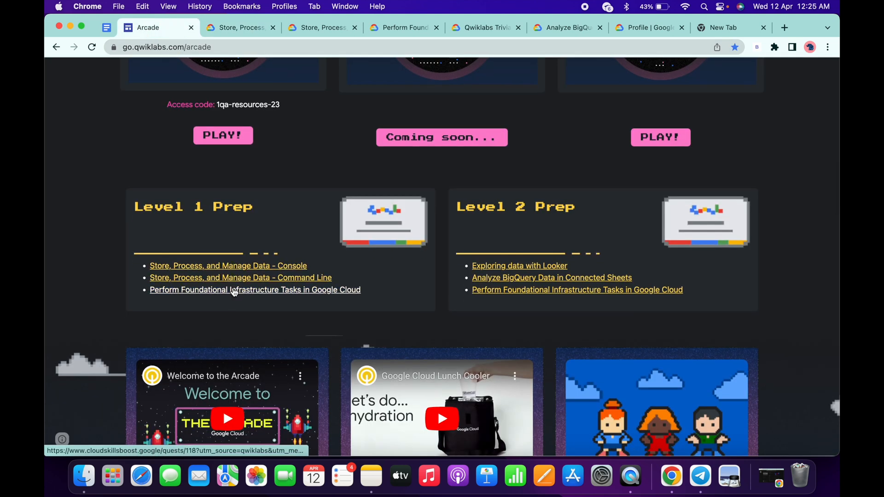
mouse_move(271, 289)
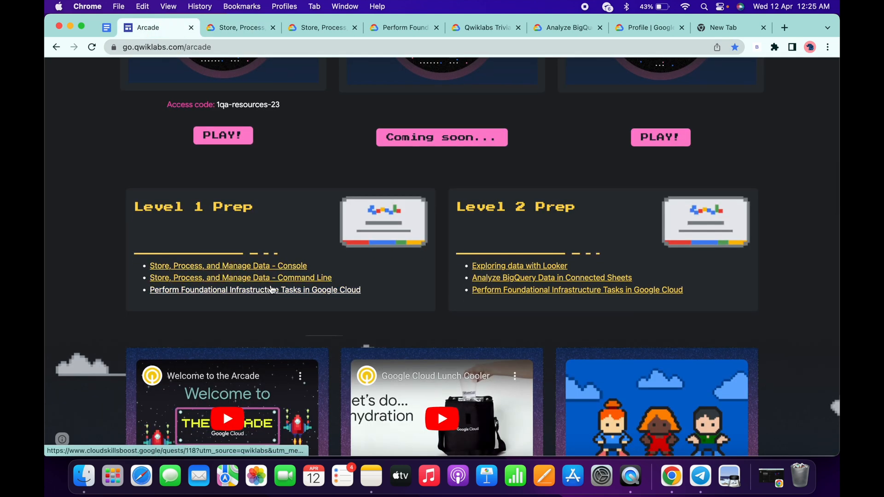
Flip between the Perform Foundational Infrastructure Tasks and Command Line data quest tabs and the Arcade Prep lists
scroll("up", 3)
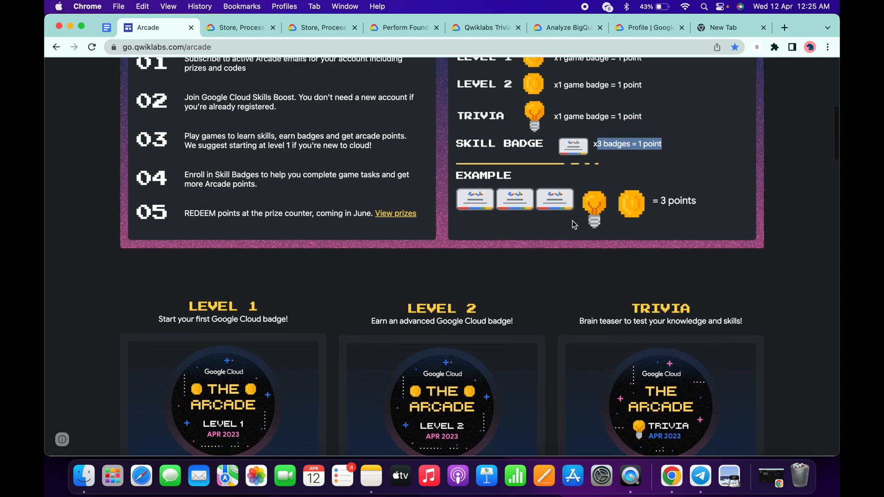
scroll("up", 3)
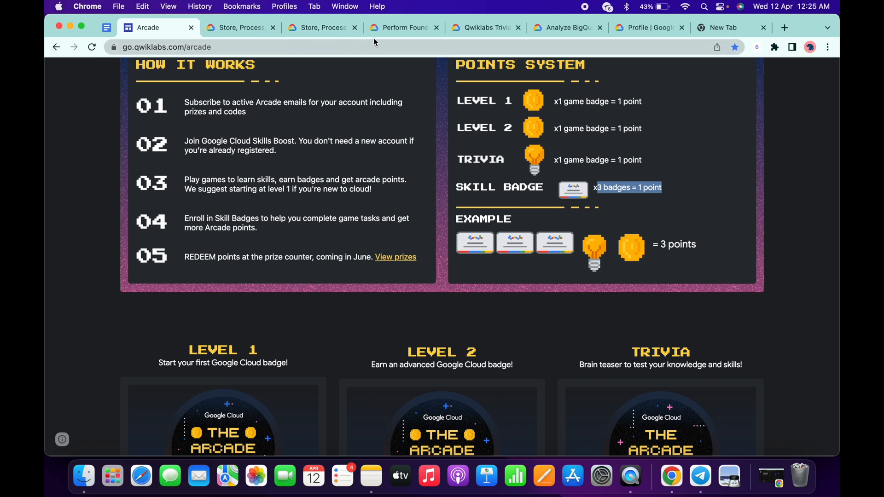
left_click(402, 27)
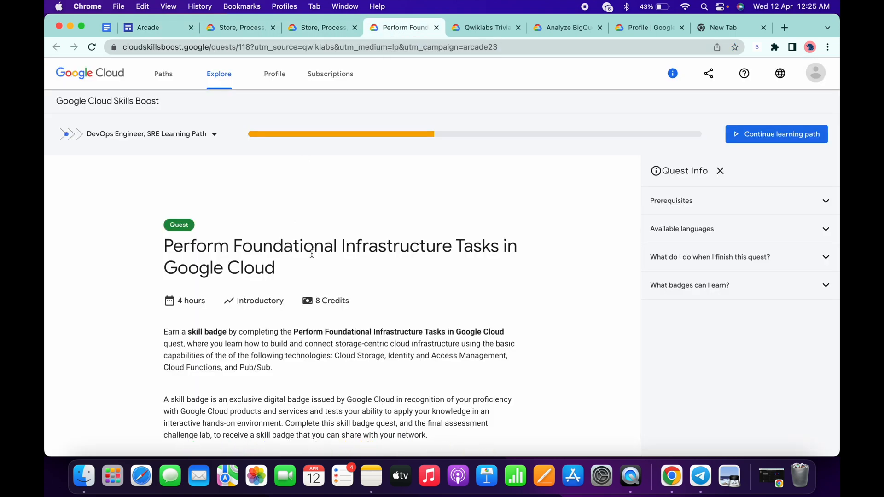
left_click(238, 27)
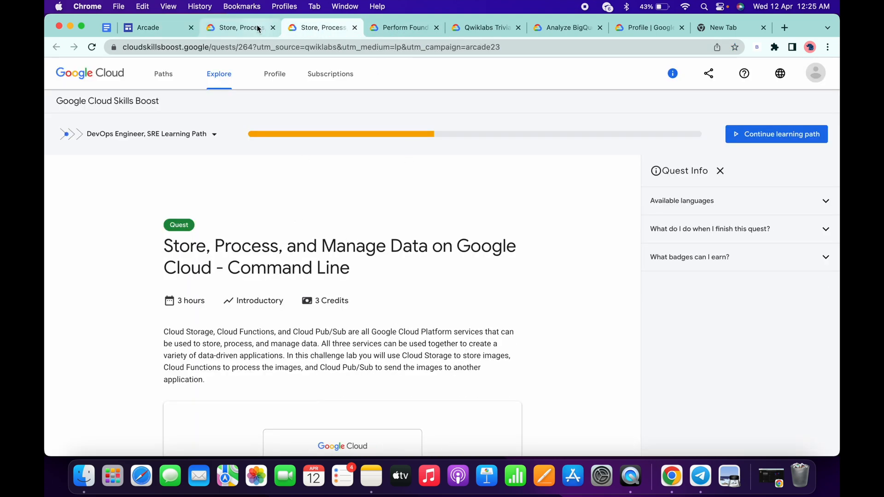
left_click(149, 27)
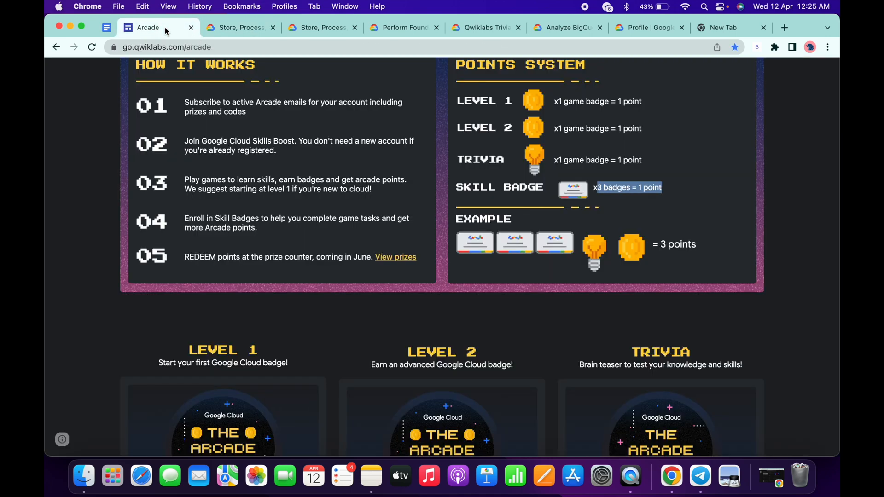
scroll("down", 3)
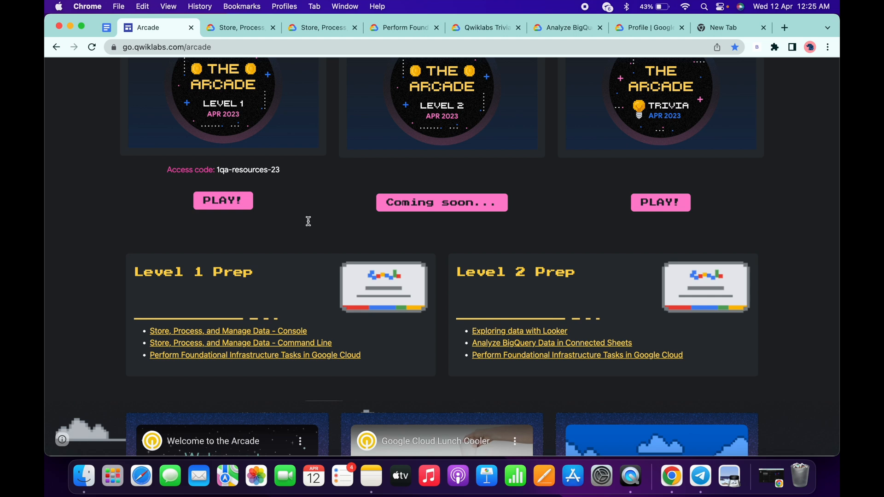
mouse_move(369, 92)
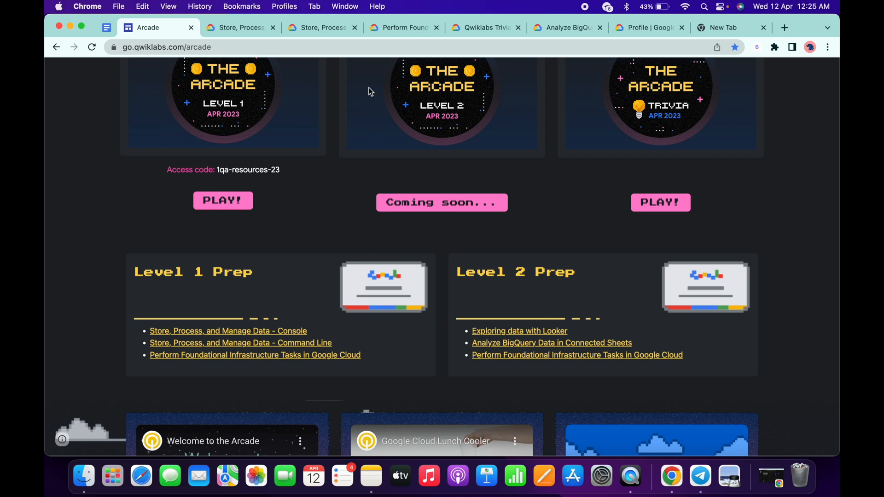
scroll("up", 3)
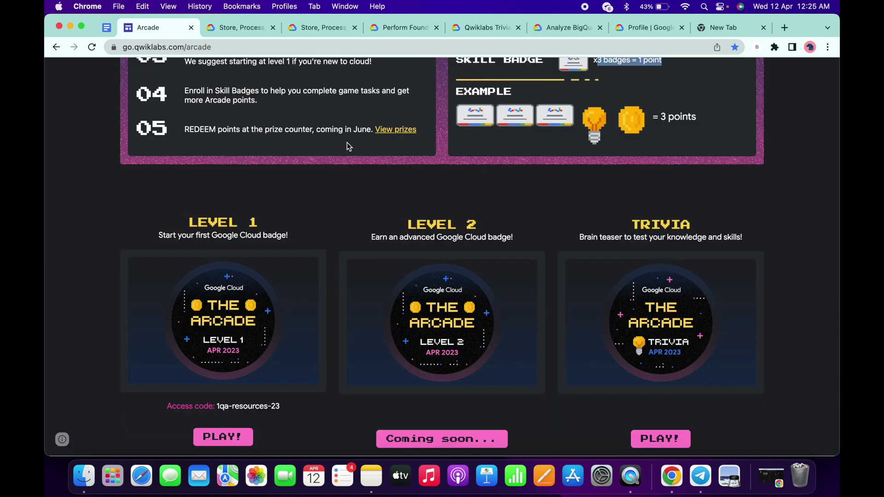
mouse_move(286, 36)
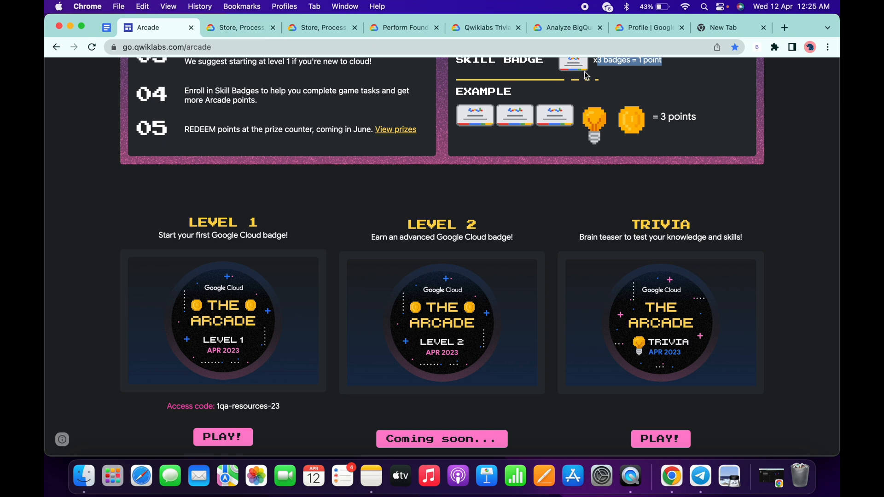
On the profile badges page highlight the Console and Command Line data badges earned Apr 11, then bring up the Perform Foundational Infrastructure Tasks quest
left_click(647, 27)
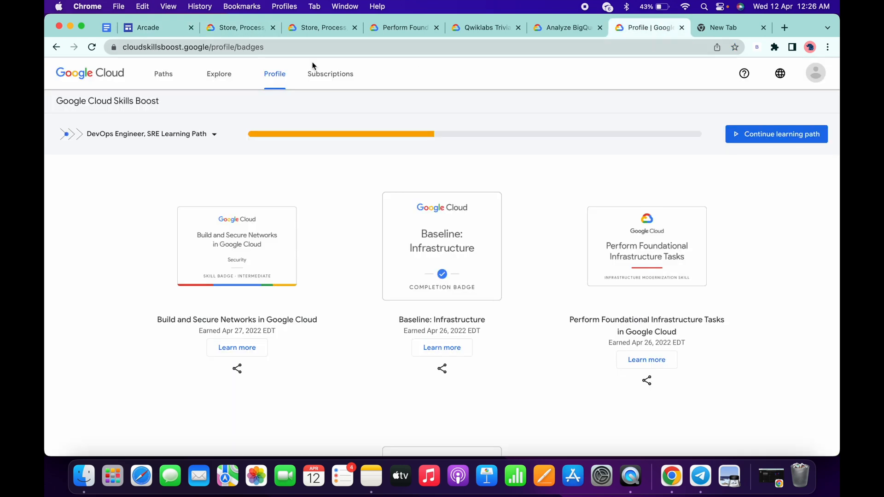
mouse_move(292, 156)
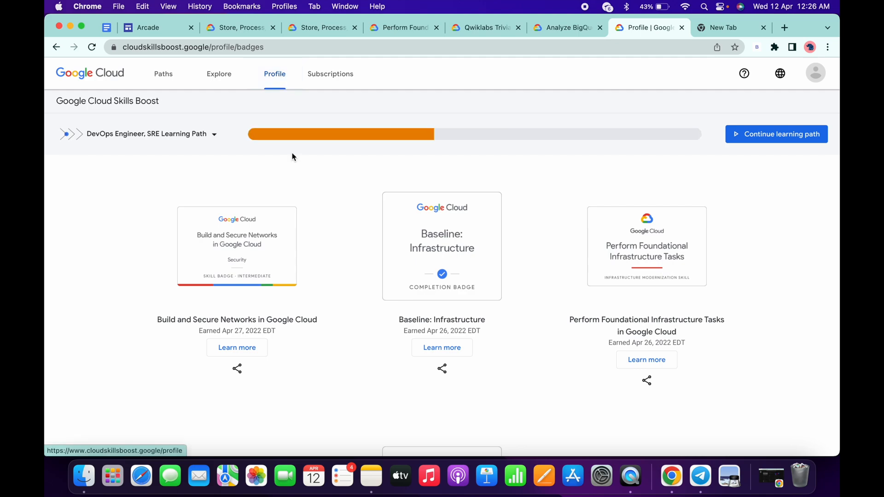
scroll("down", 3)
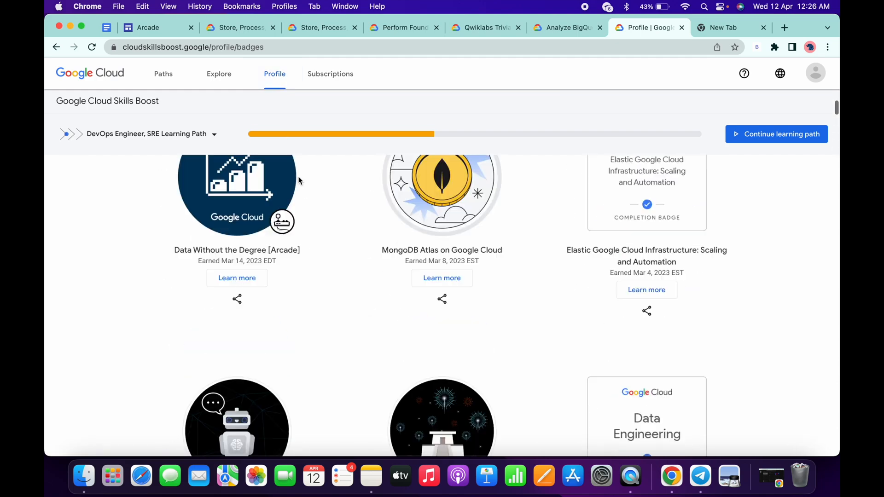
scroll("up", 3)
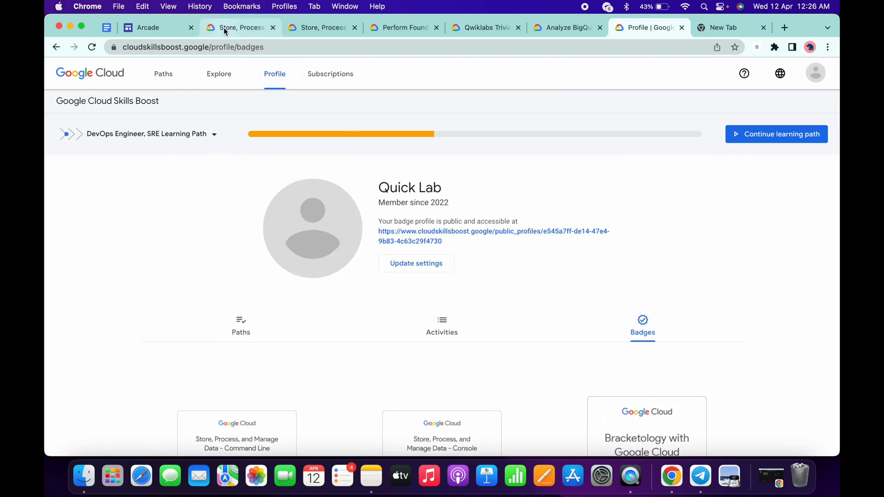
left_click(237, 26)
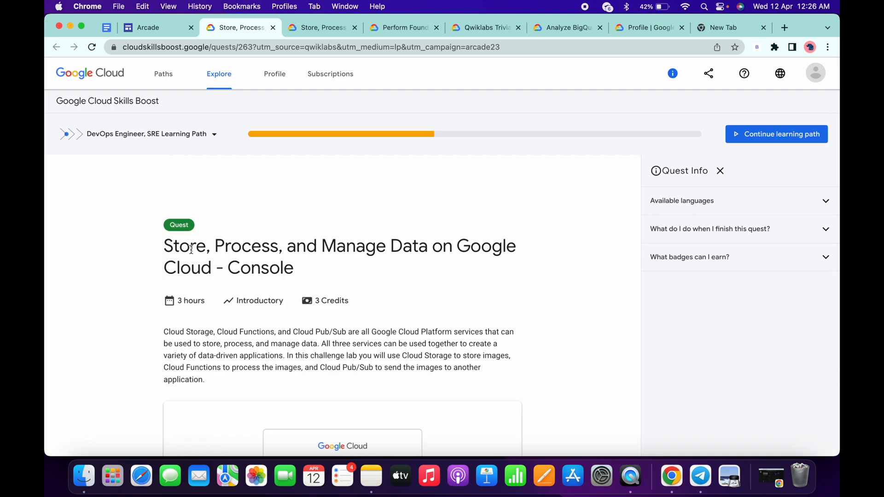
mouse_move(509, 250)
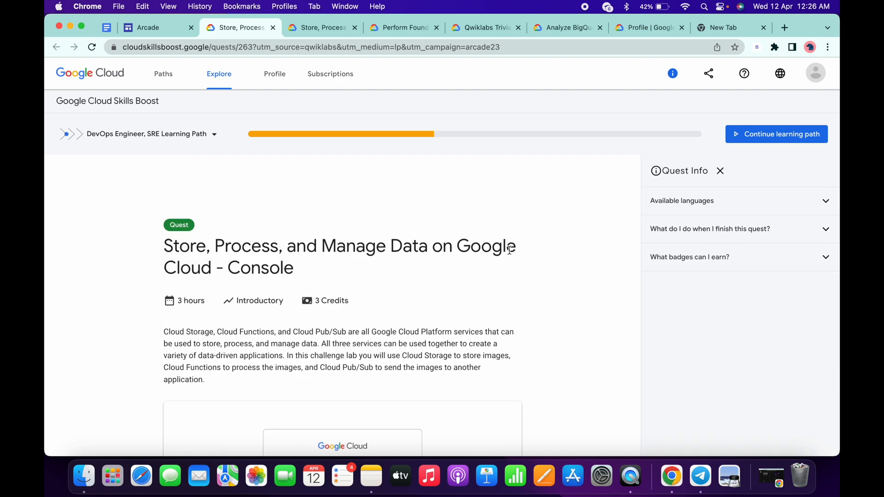
mouse_move(521, 64)
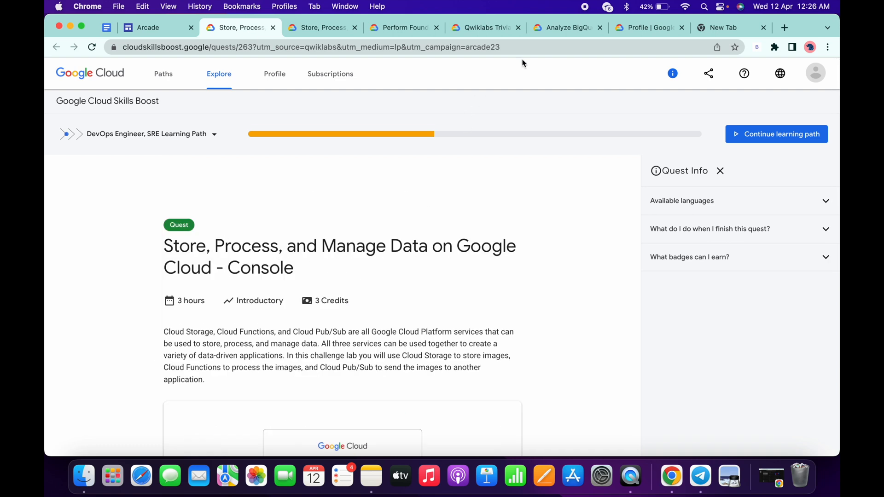
left_click(649, 27)
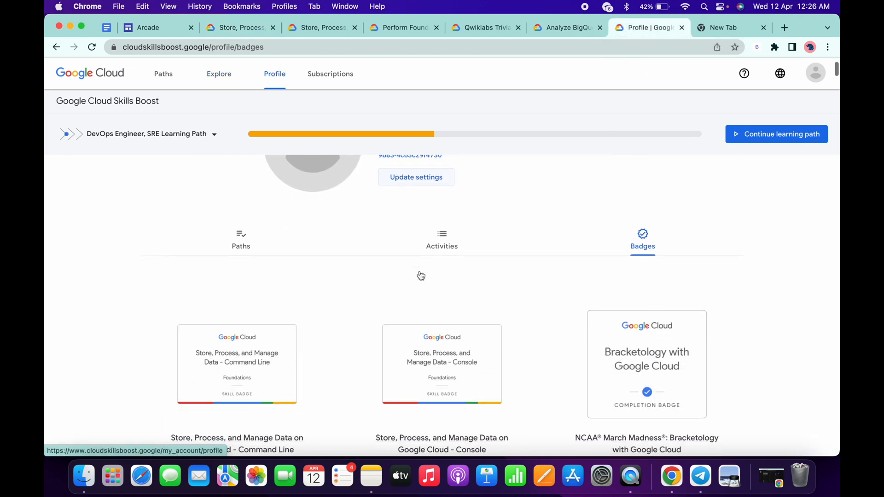
scroll("down", 3)
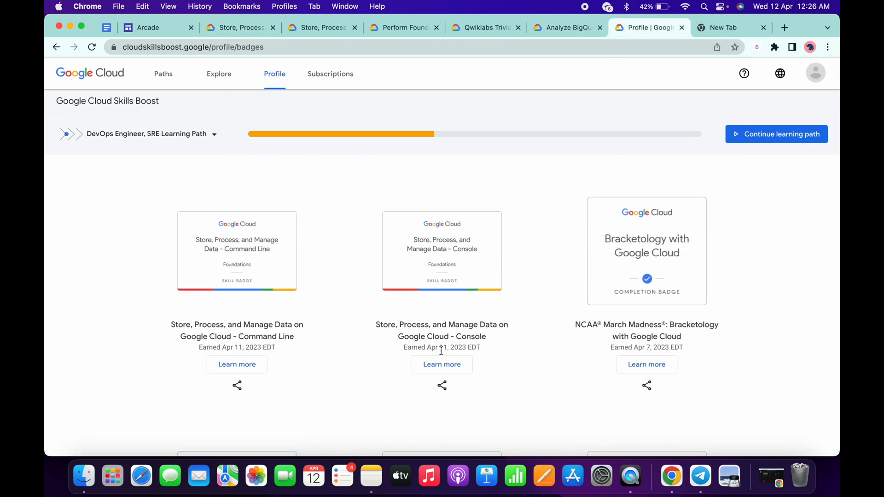
double_click(441, 347)
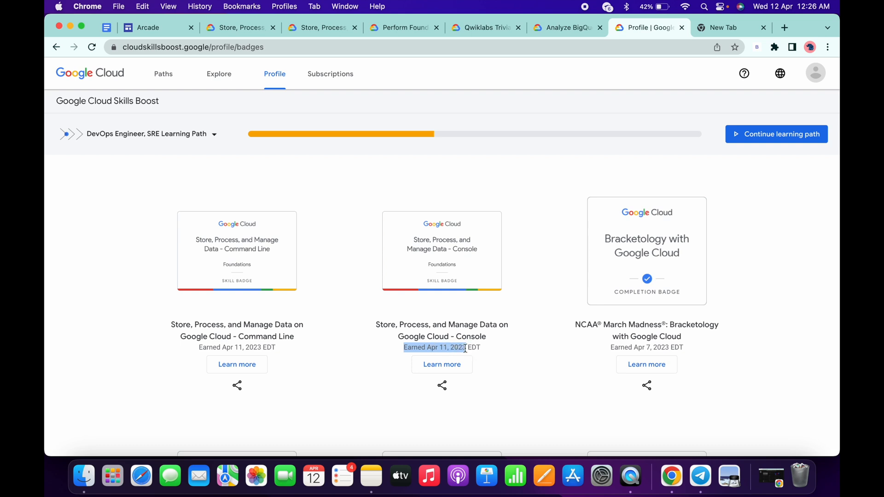
double_click(265, 337)
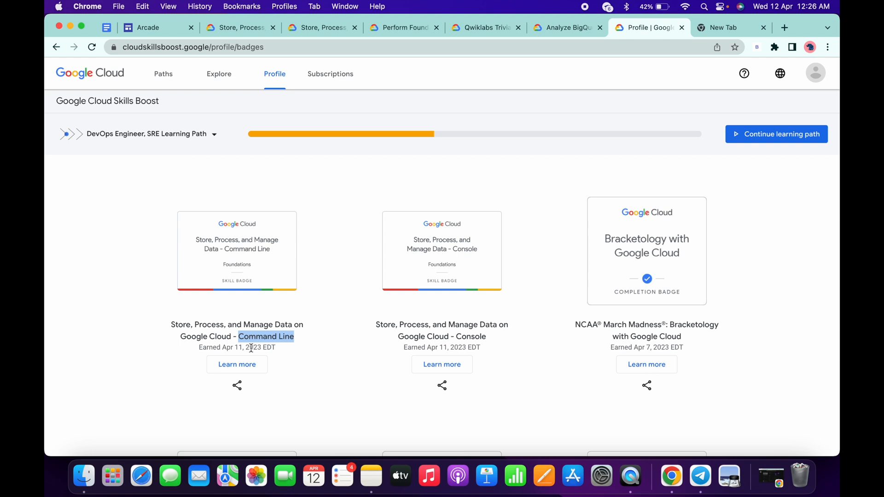
left_click(403, 27)
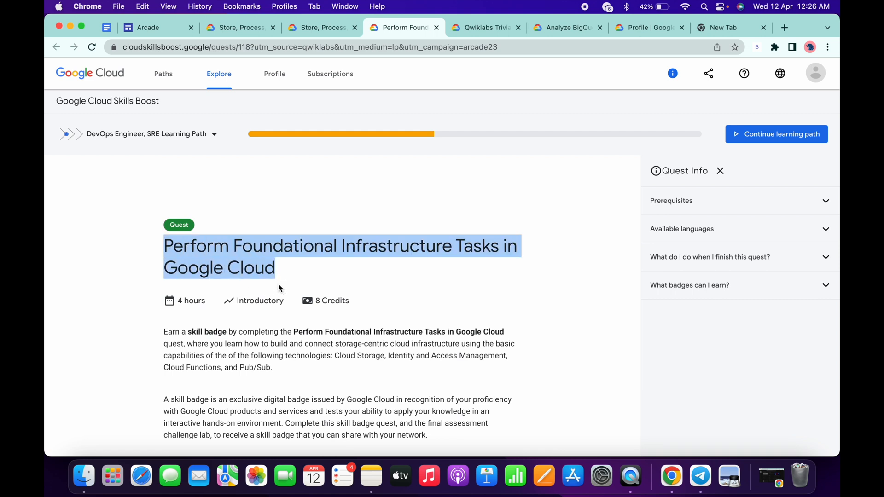
Confirm on the profile that Perform Foundational Infrastructure Tasks was earned Apr 26, 2022, then return to the Arcade page
left_click(648, 27)
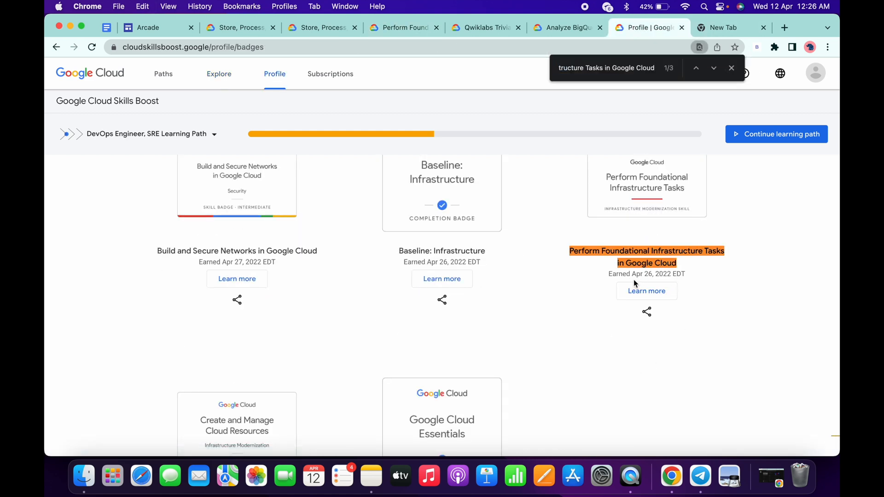
mouse_move(632, 277)
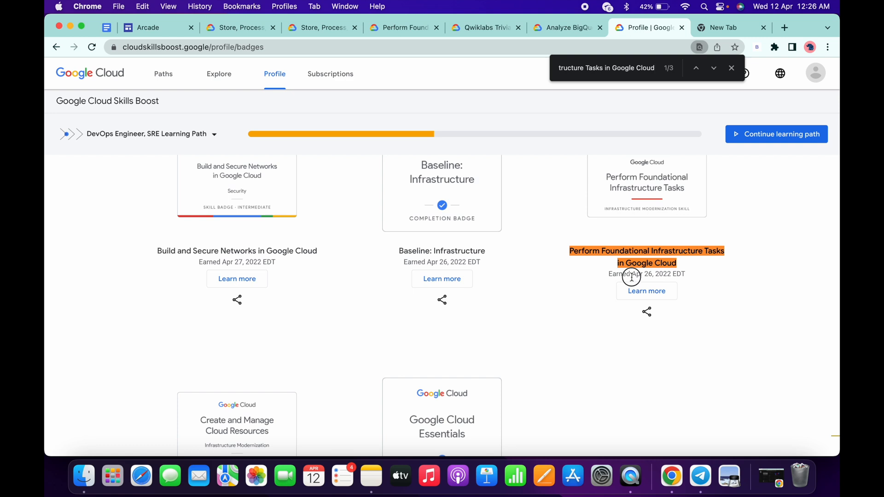
mouse_move(647, 277)
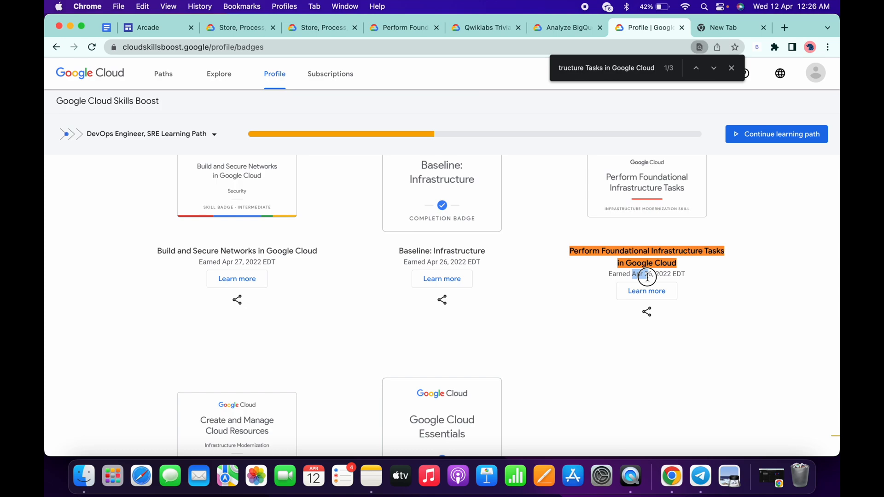
scroll("down", 3)
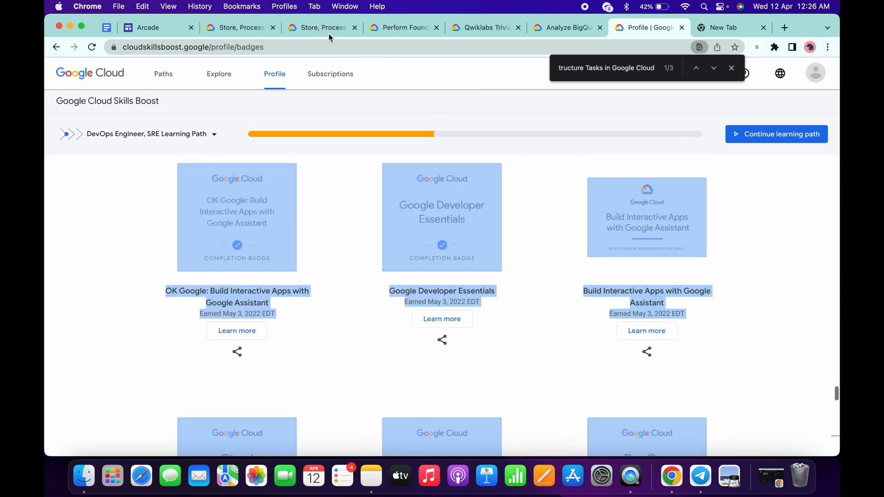
left_click(149, 26)
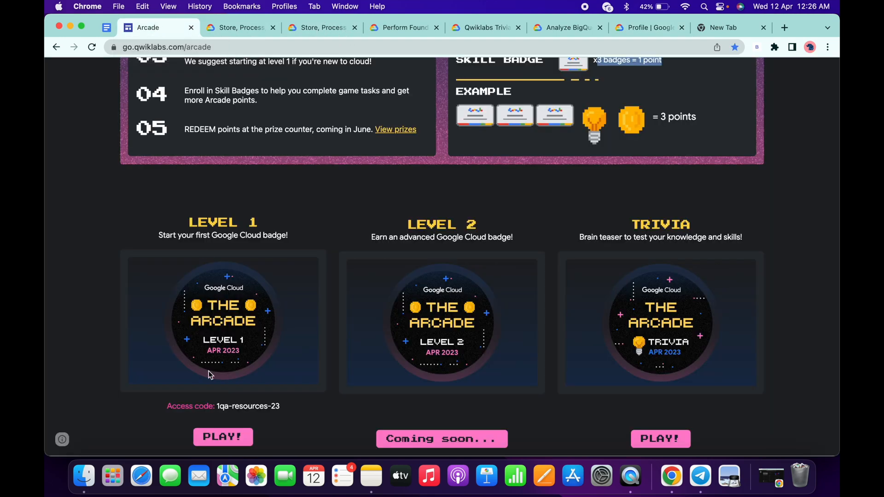
scroll("down", 3)
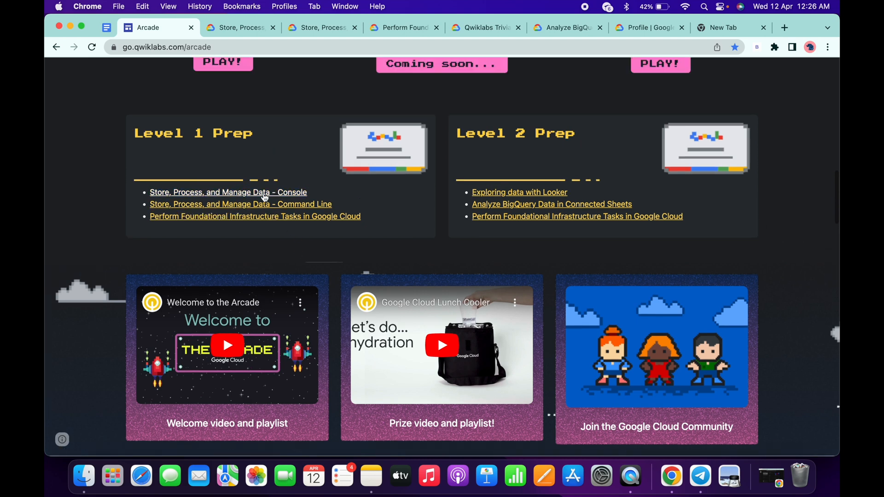
mouse_move(255, 215)
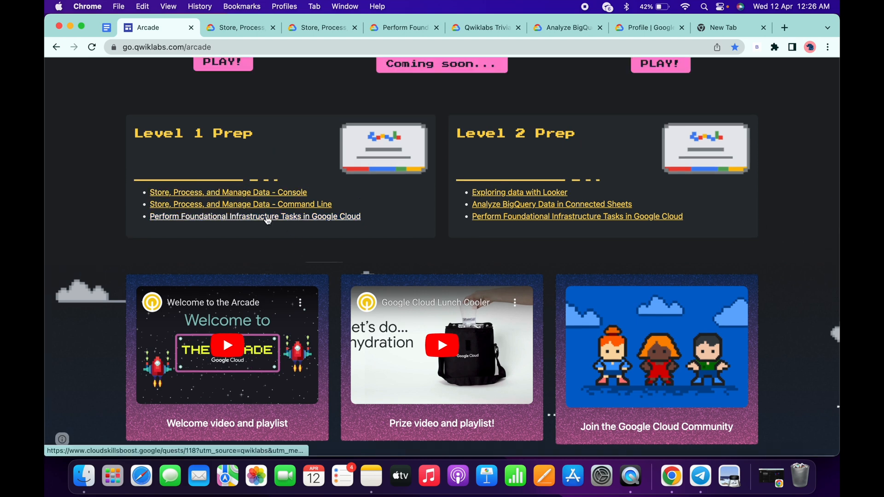
mouse_move(256, 217)
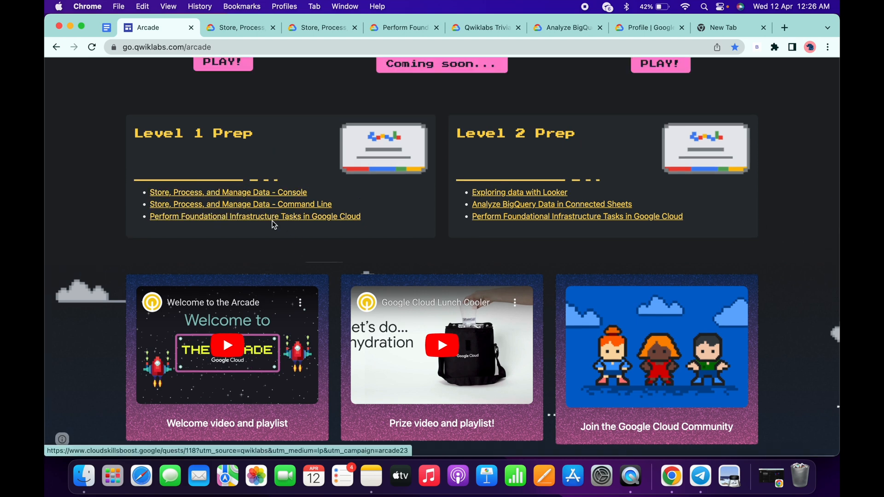
scroll("up", 3)
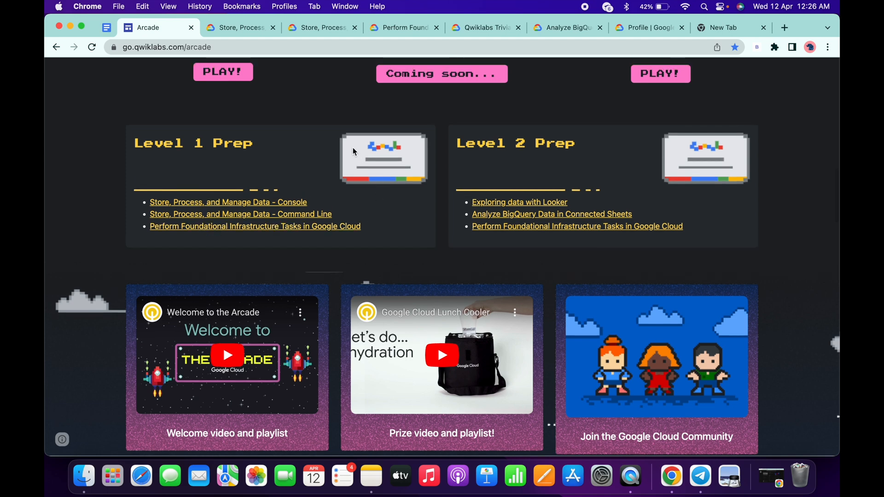
mouse_move(350, 157)
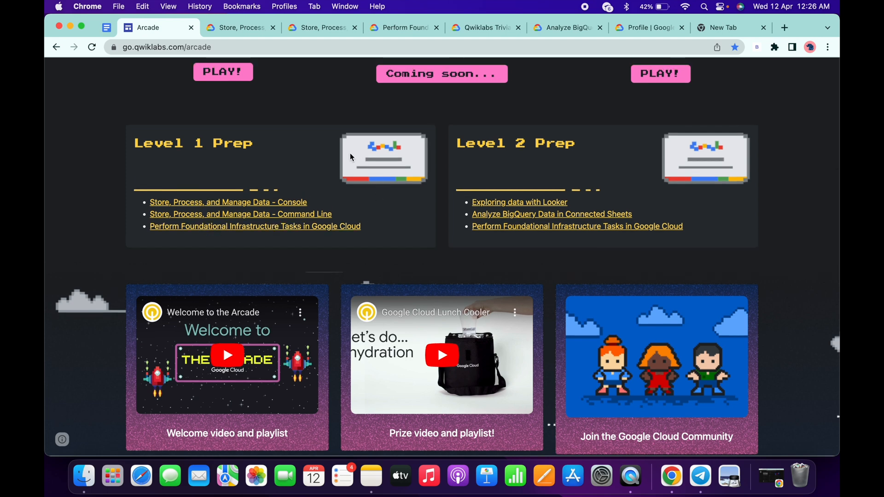
mouse_move(330, 236)
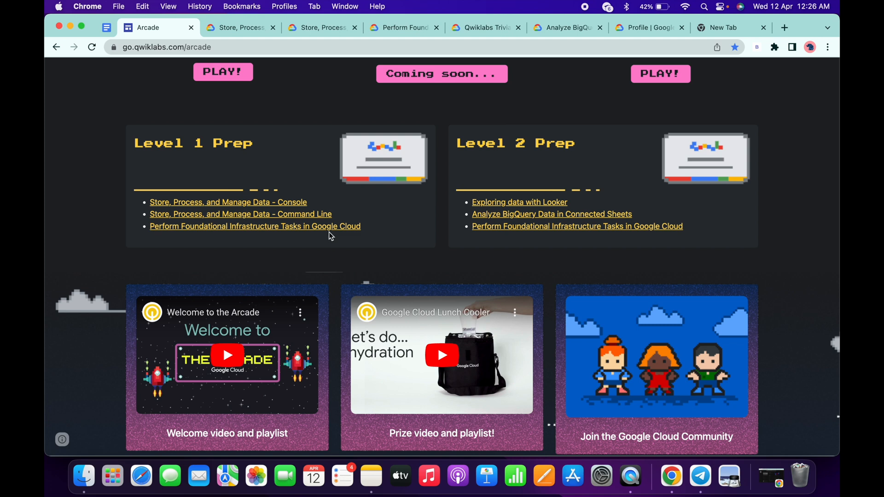
mouse_move(288, 230)
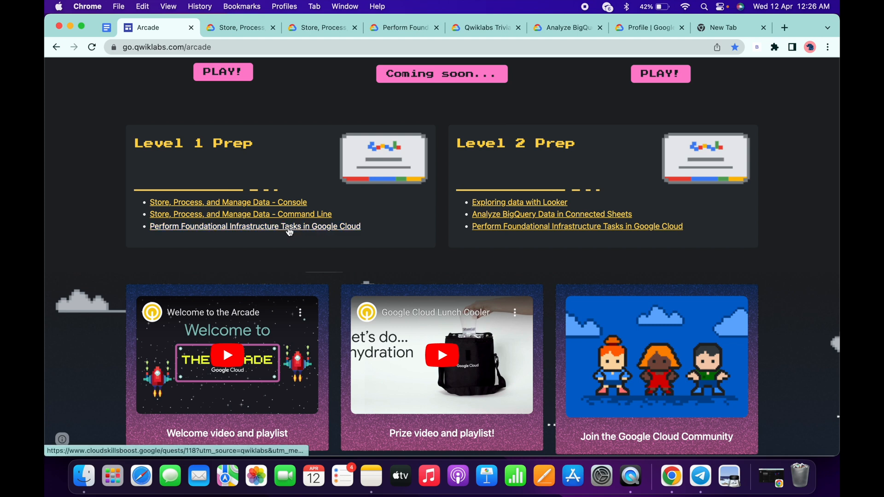
mouse_move(290, 229)
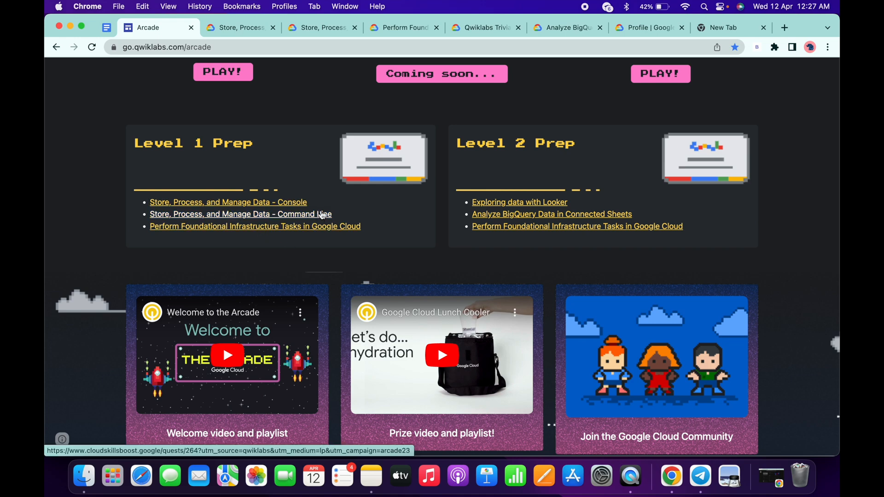
scroll("down", 3)
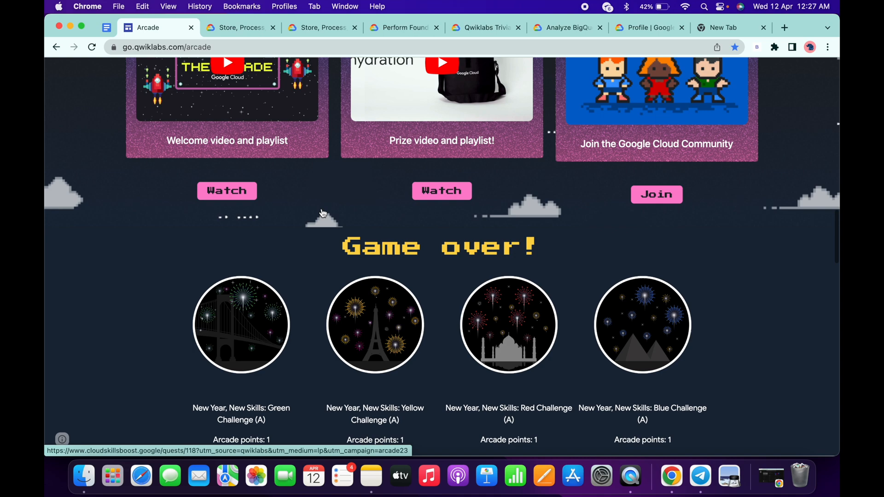
scroll("up", 3)
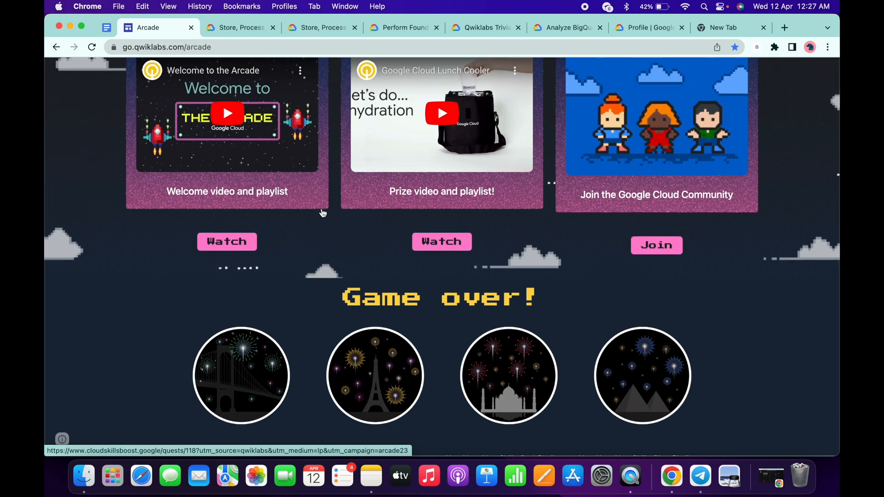
mouse_move(441, 241)
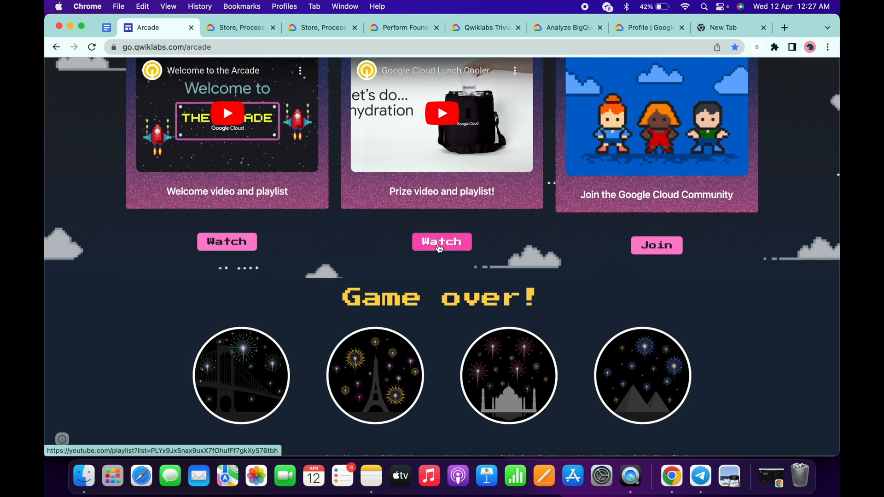
scroll("down", 3)
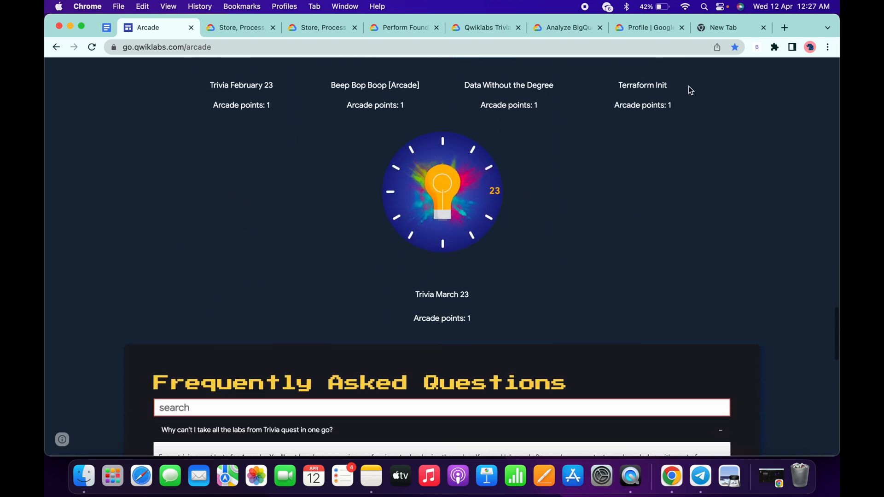
scroll("down", 3)
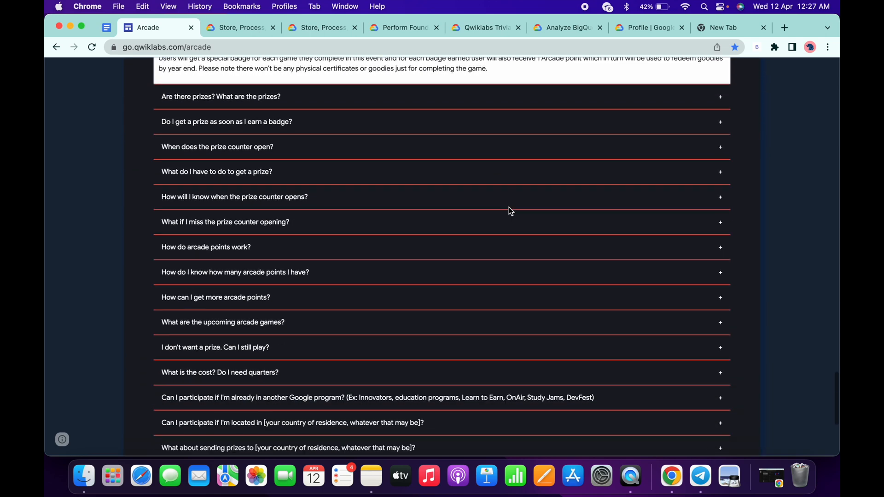
scroll("down", 3)
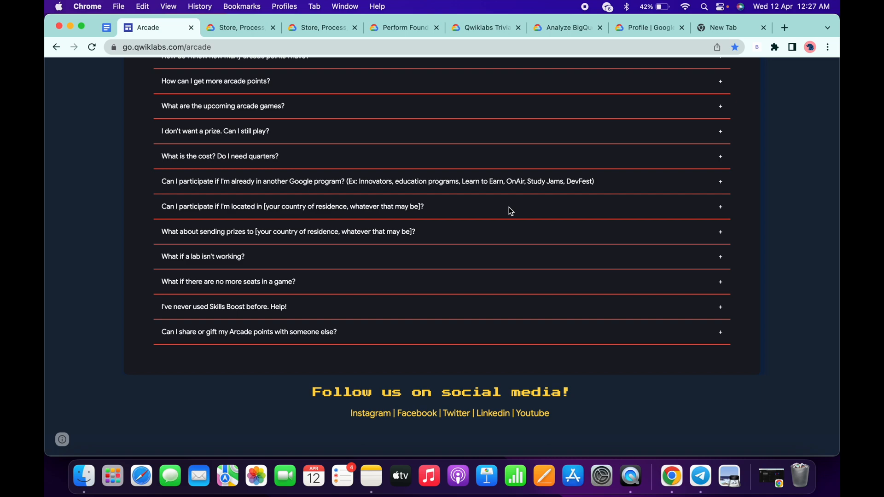
scroll("up", 3)
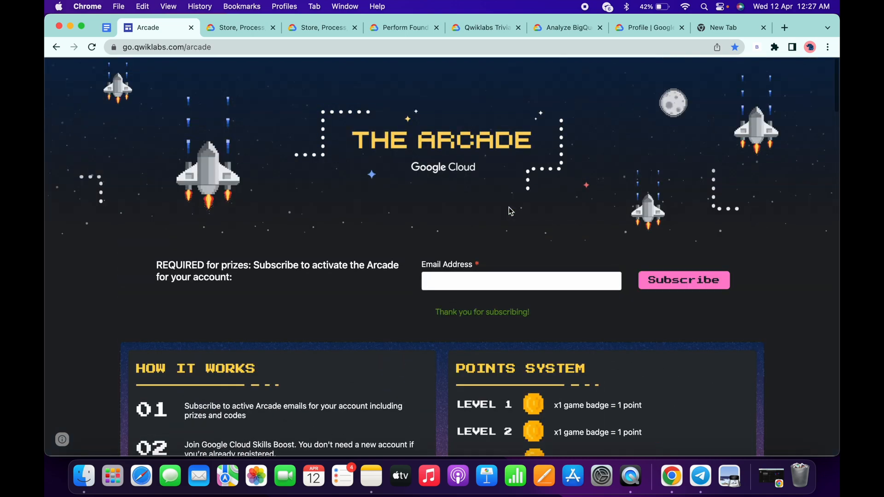